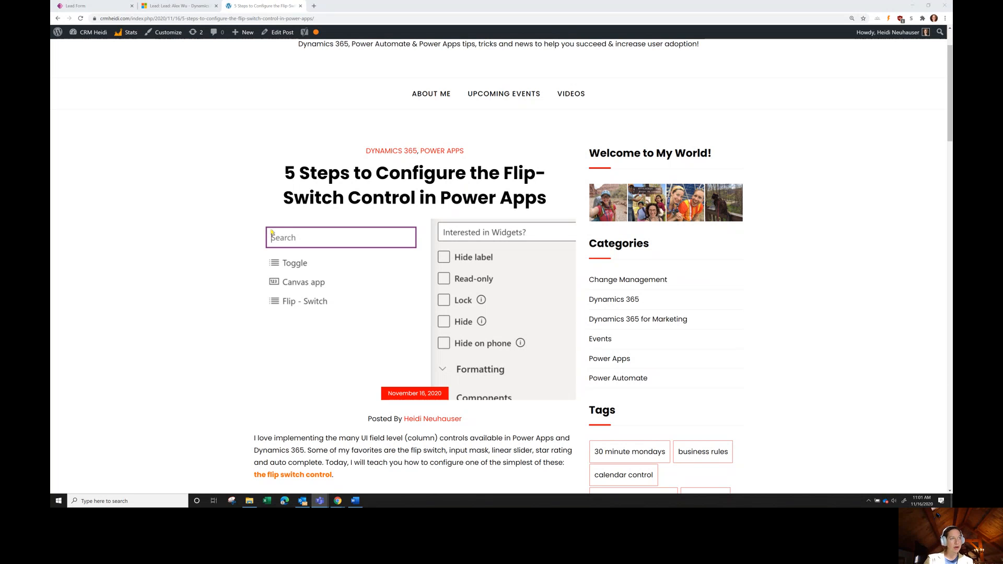
Step: Scroll the Power Apps home page, then open Solutions from the left navigation
scroll("down", 3)
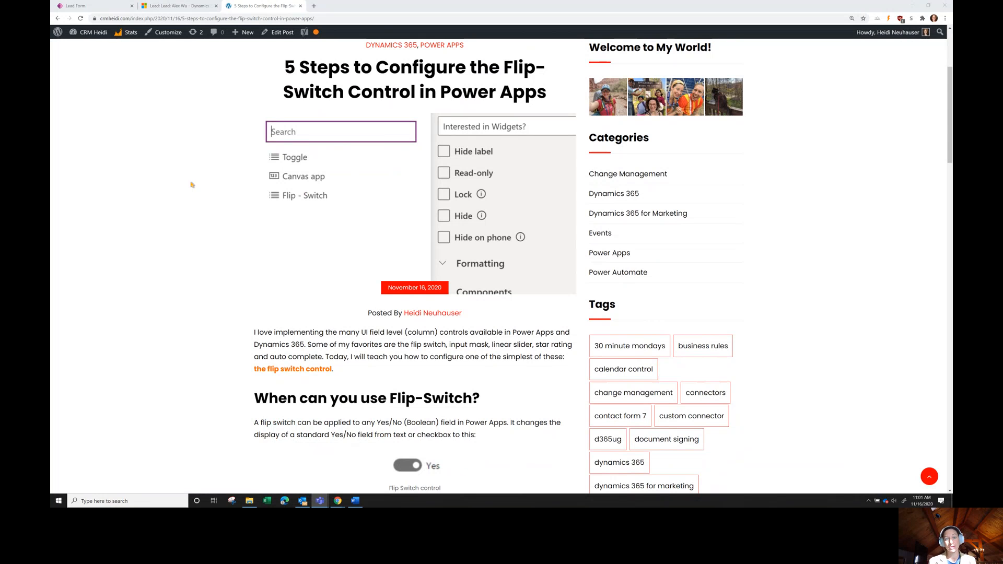
mouse_move(266, 284)
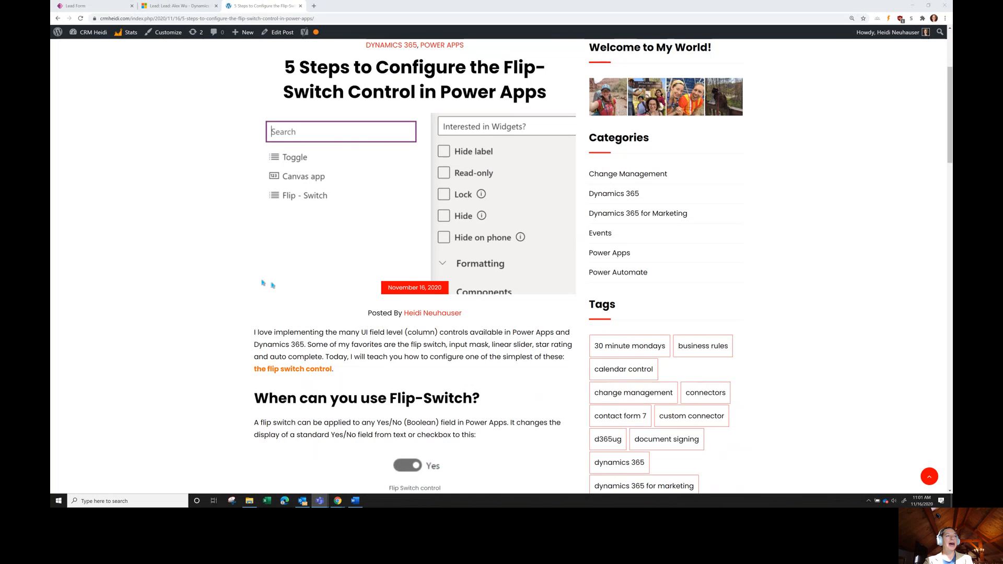
scroll("down", 3)
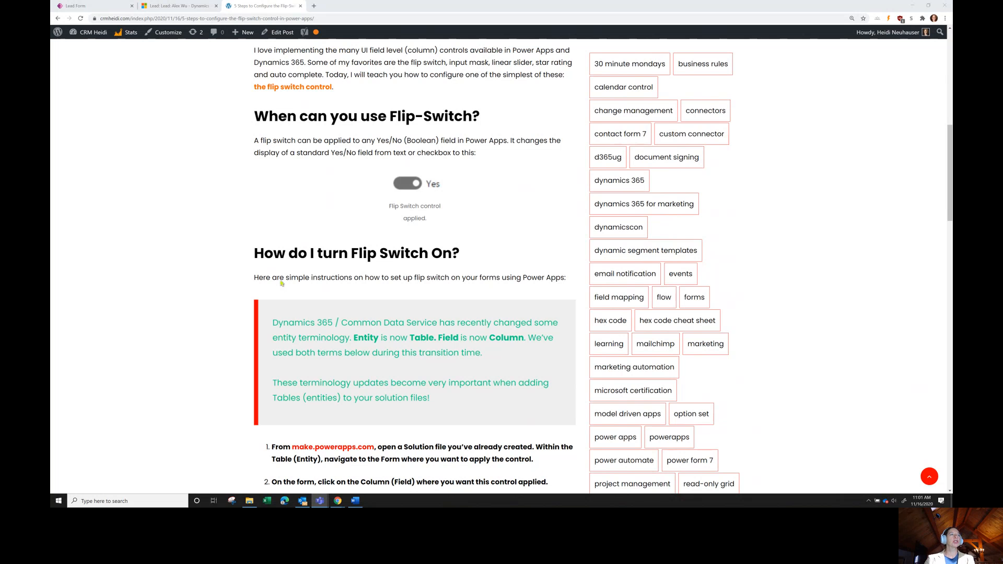
scroll("down", 3)
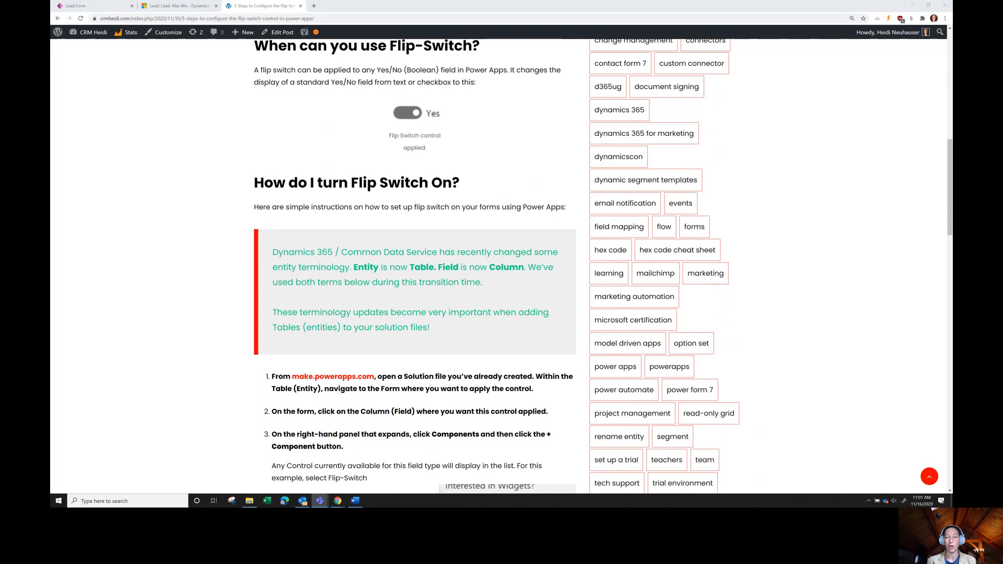
mouse_move(445, 137)
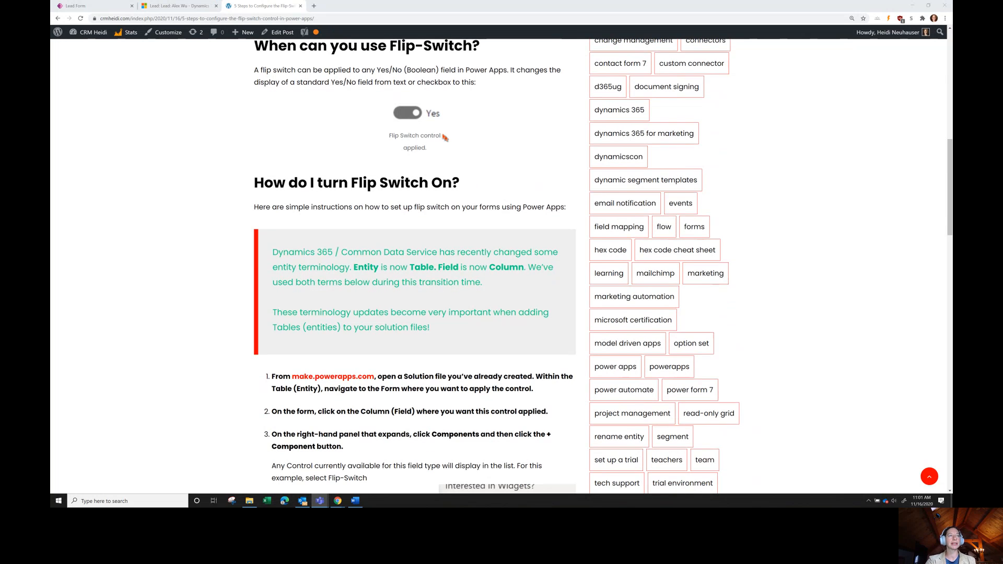
mouse_move(449, 137)
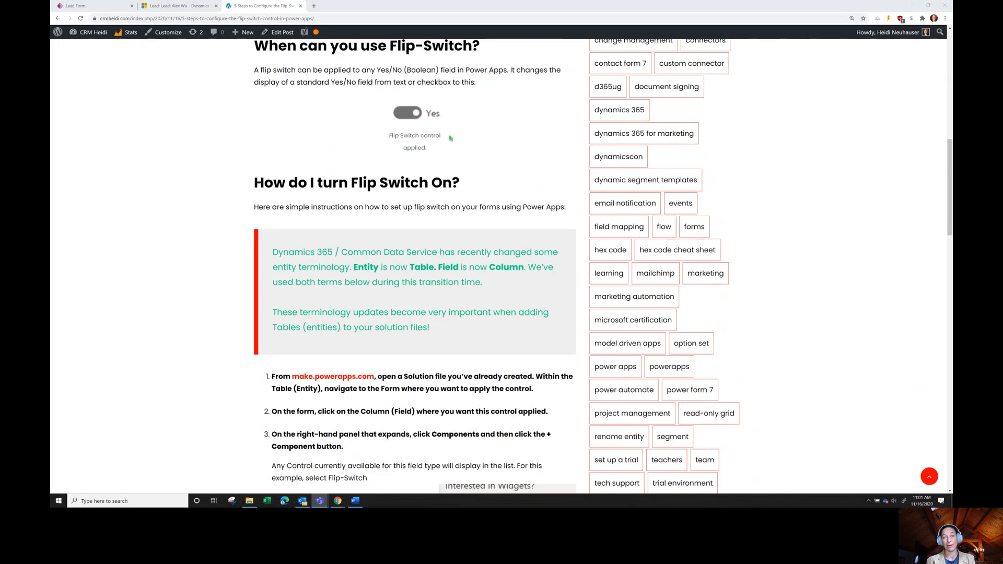
mouse_move(451, 138)
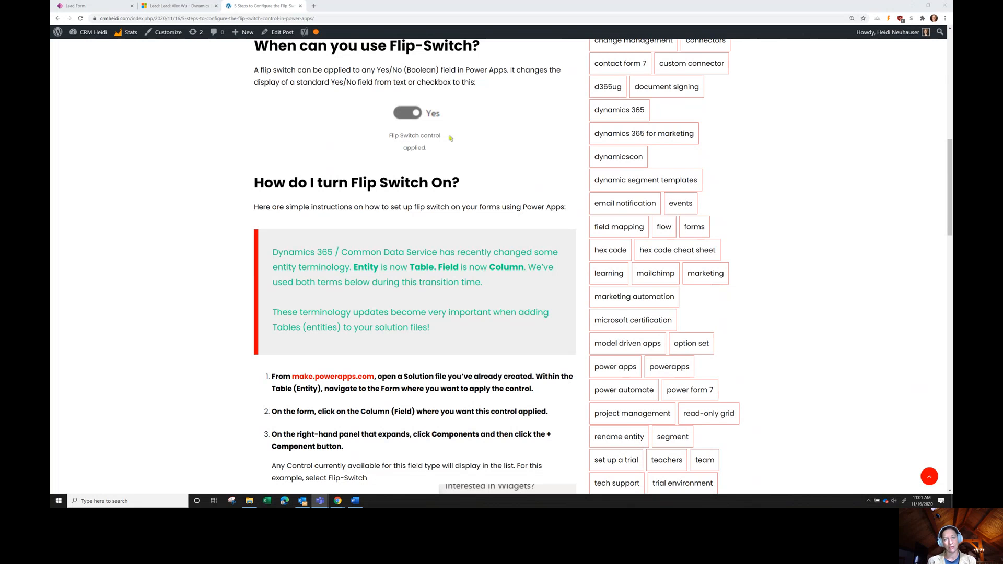
mouse_move(450, 138)
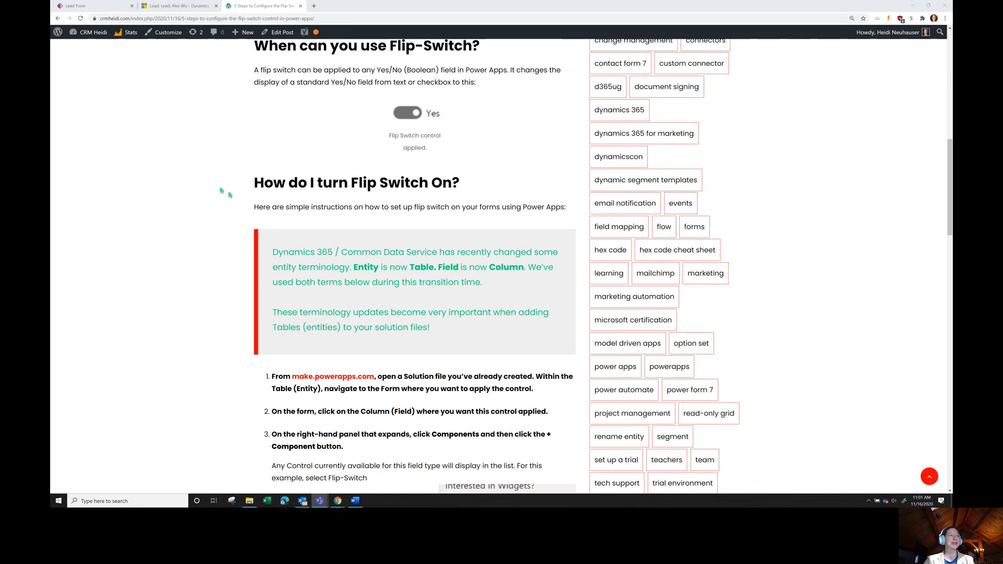
scroll("down", 3)
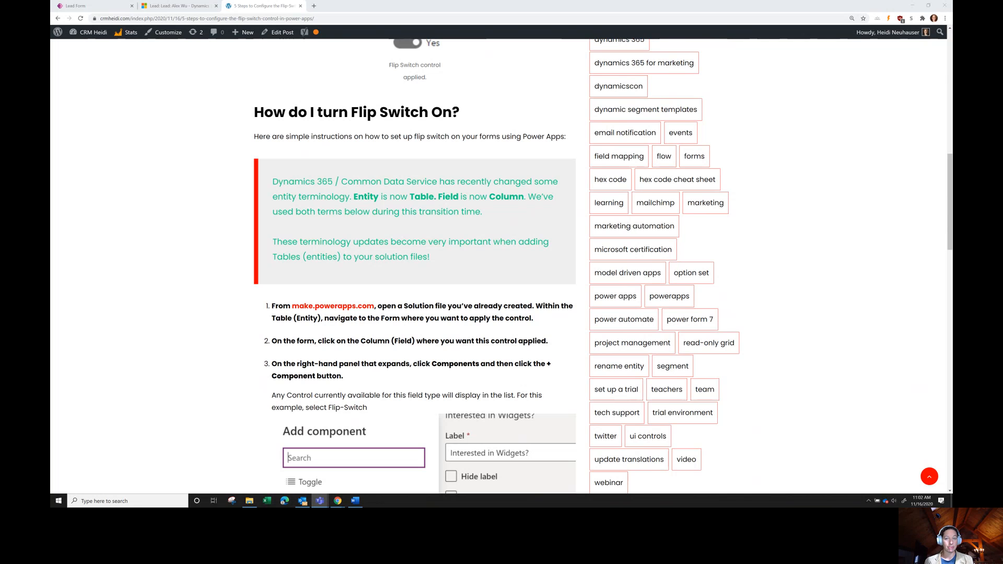
scroll("down", 3)
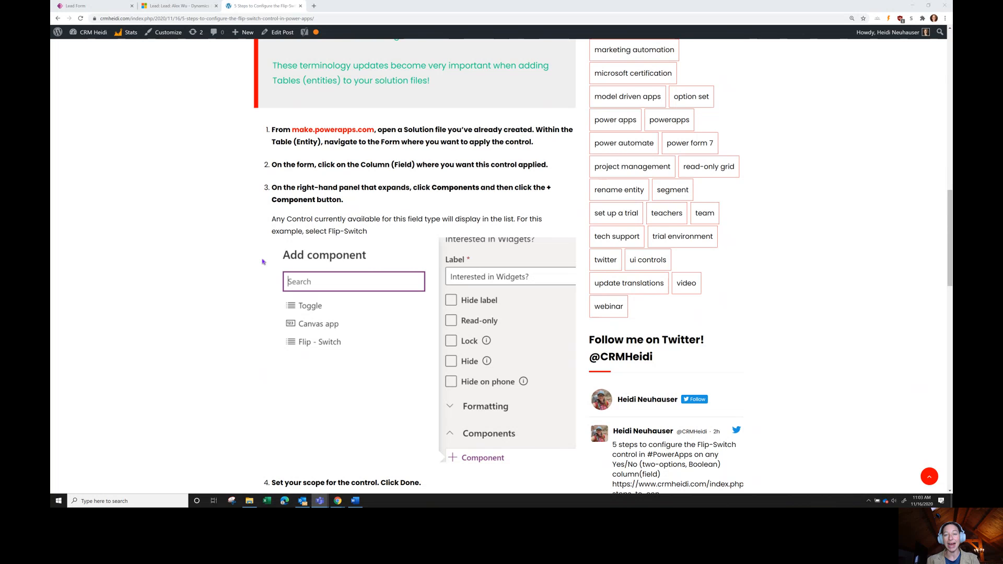
mouse_move(263, 262)
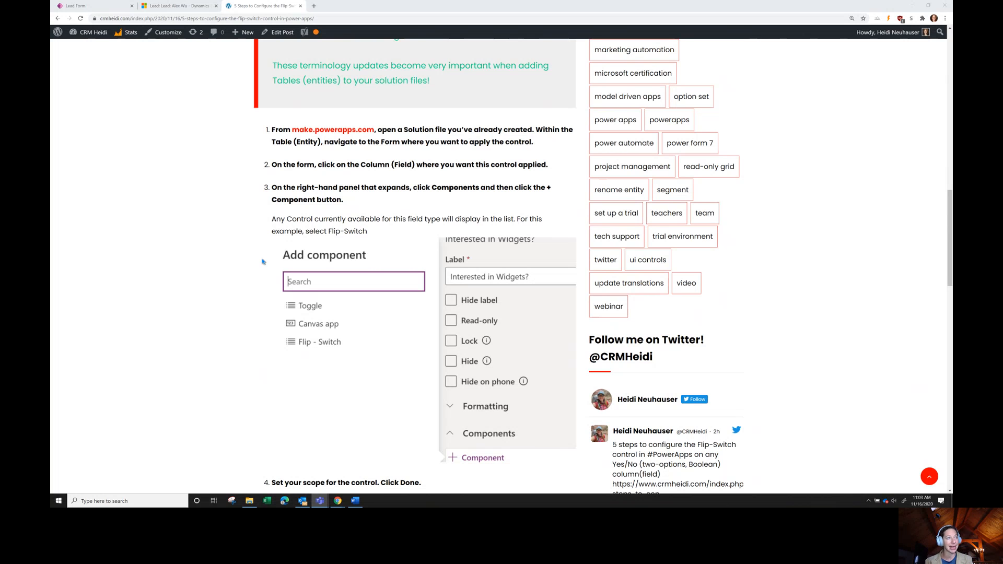
scroll("down", 3)
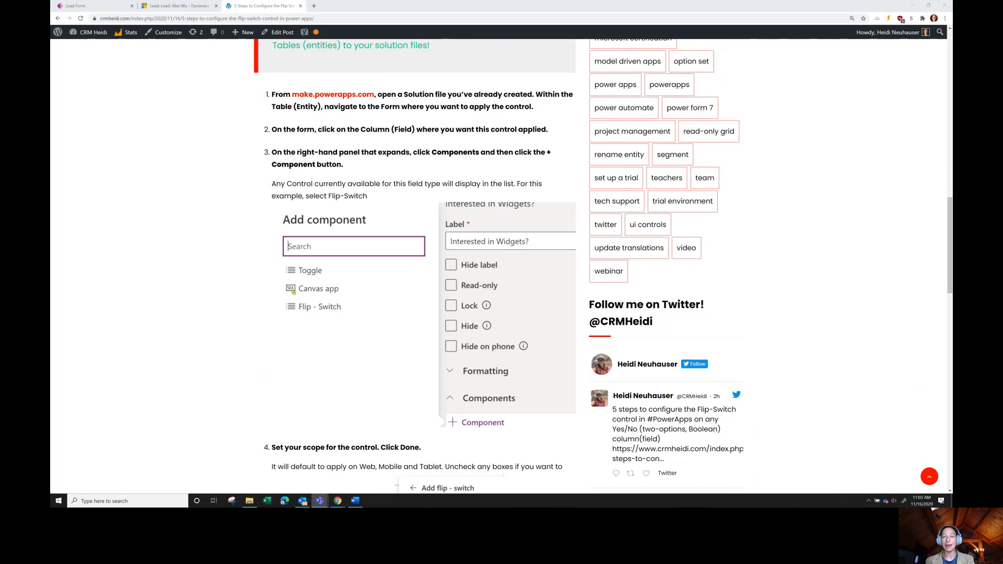
mouse_move(292, 291)
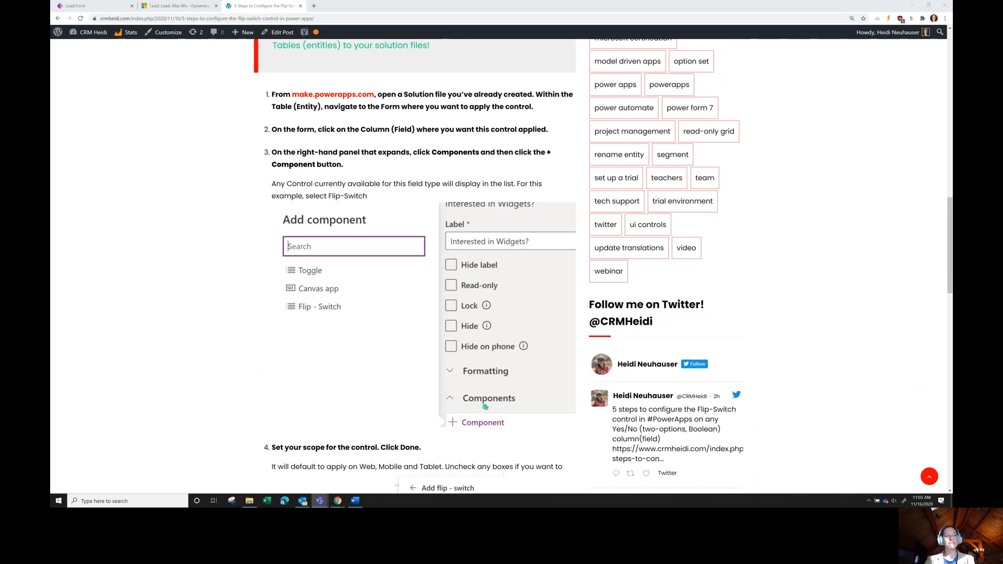
scroll("down", 3)
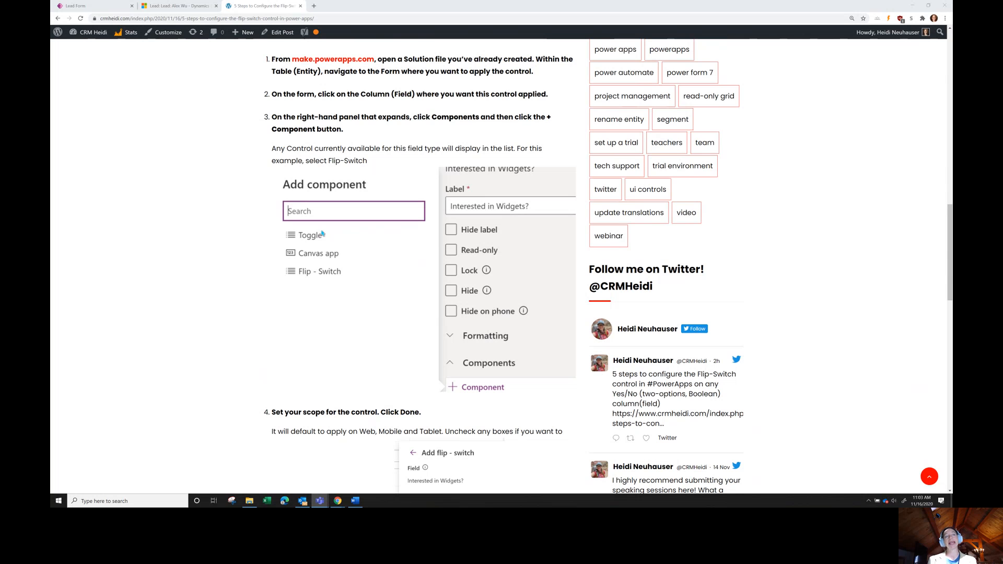
scroll("down", 3)
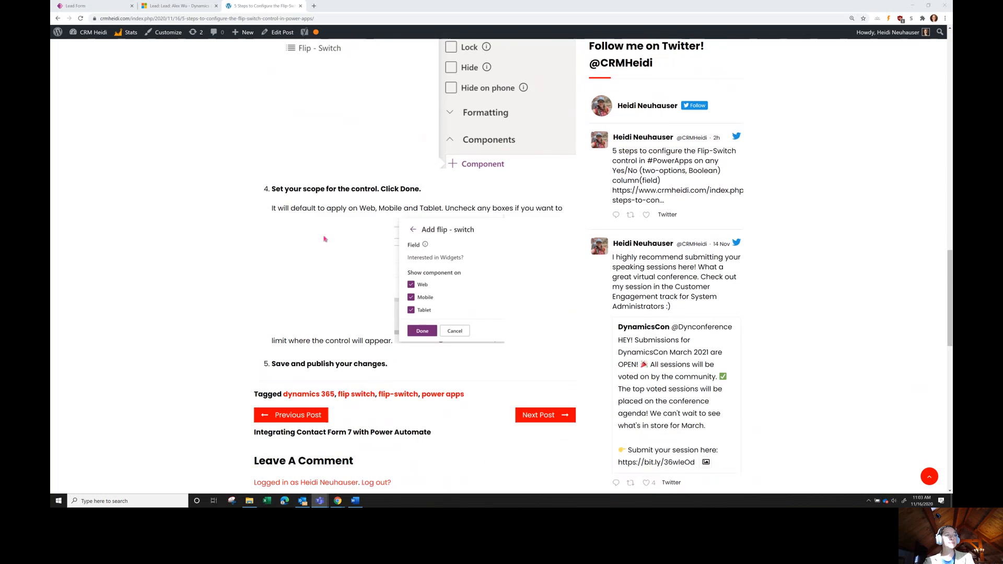
scroll("down", 3)
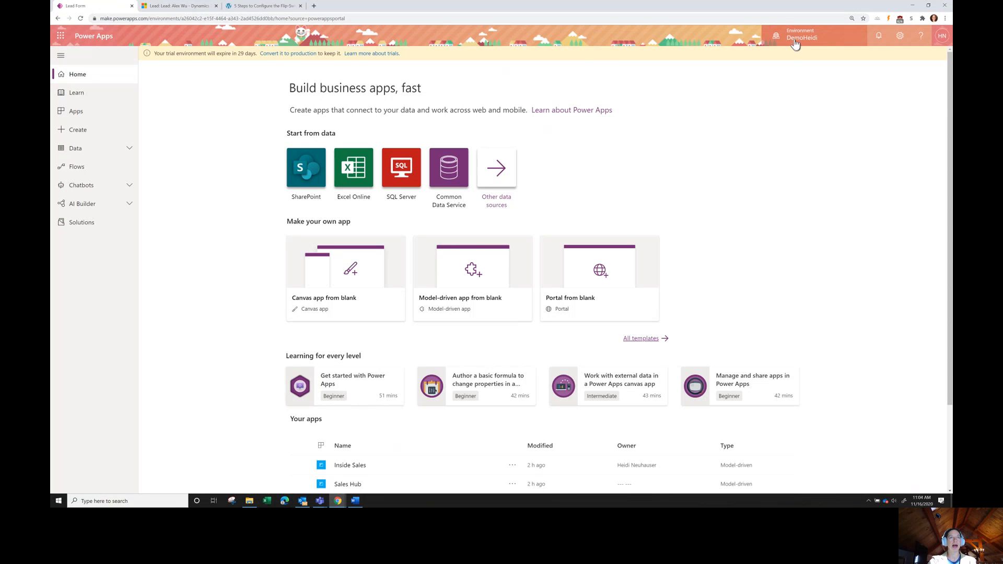
mouse_move(826, 167)
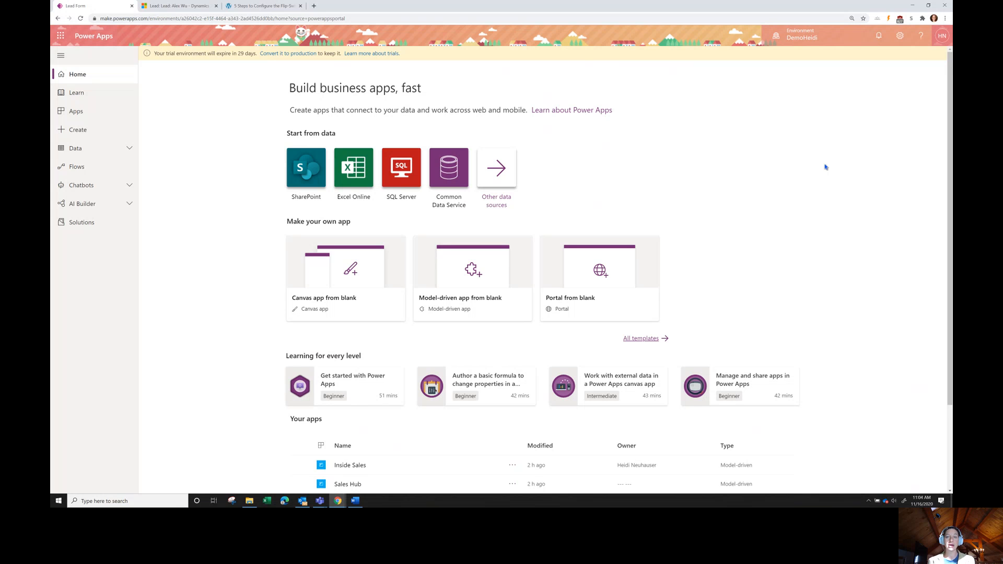
mouse_move(825, 166)
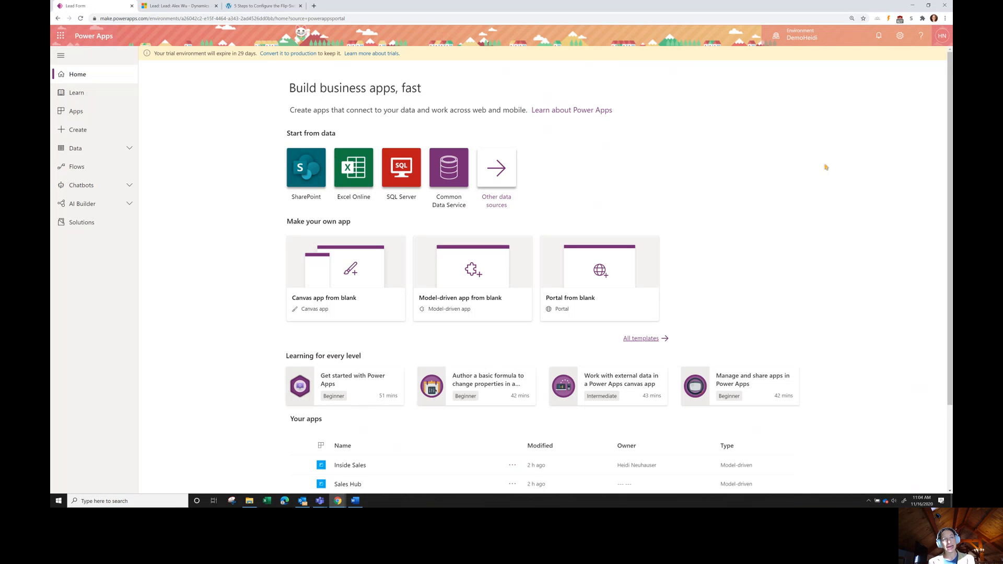
mouse_move(101, 224)
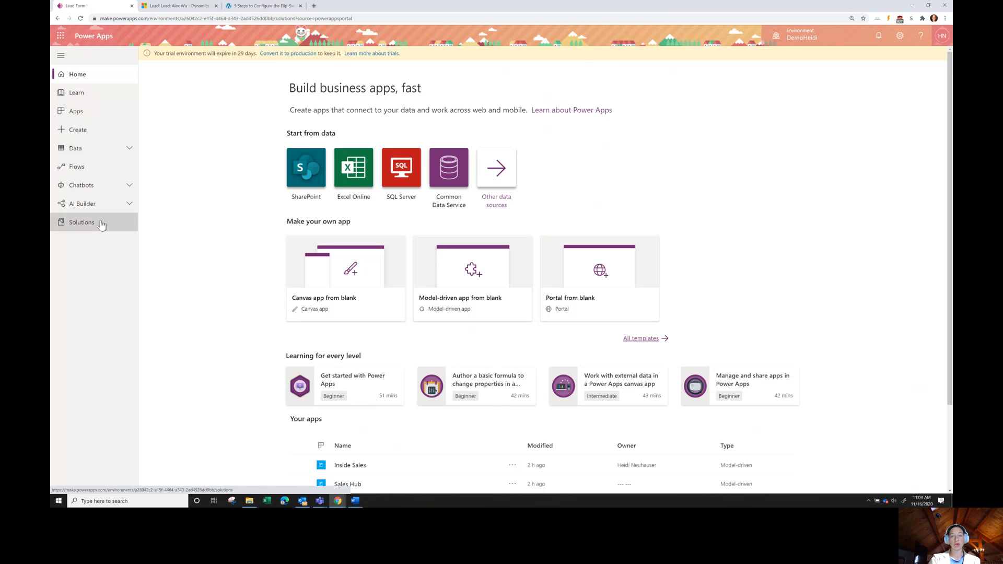
left_click(82, 222)
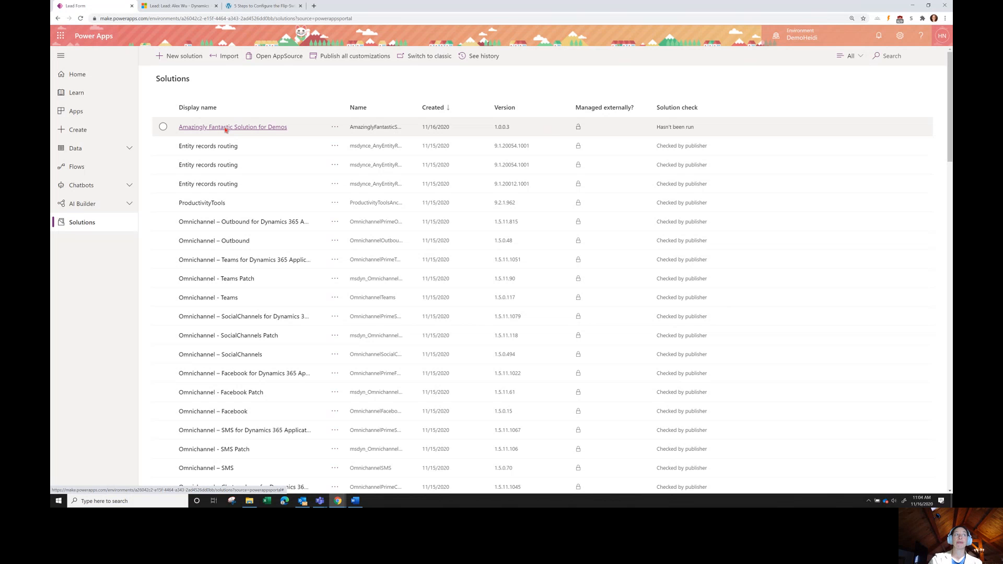
Step: Open the Amazingly Fantastic Solution for Demos and browse the Add existing options without adding anything
left_click(233, 126)
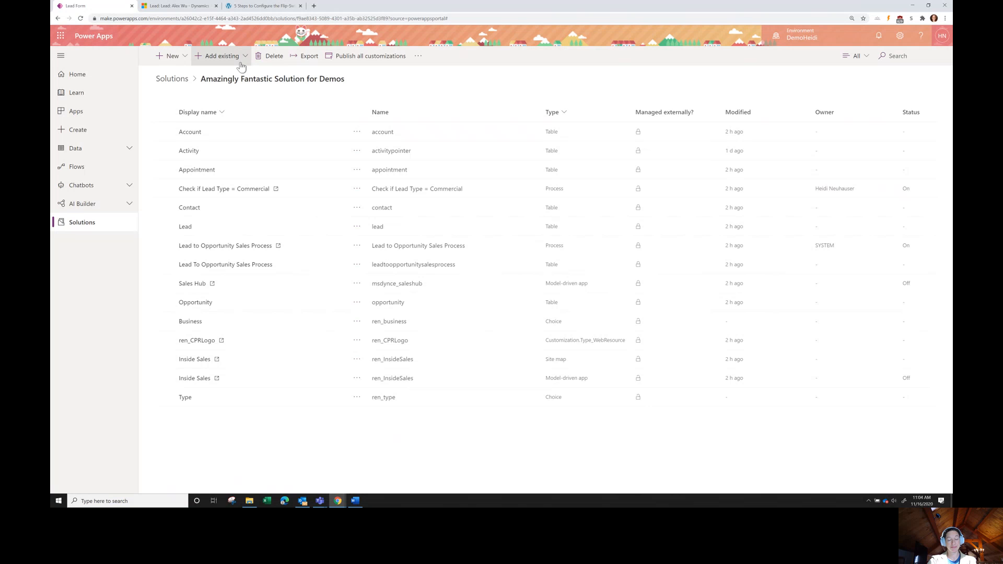
mouse_move(228, 62)
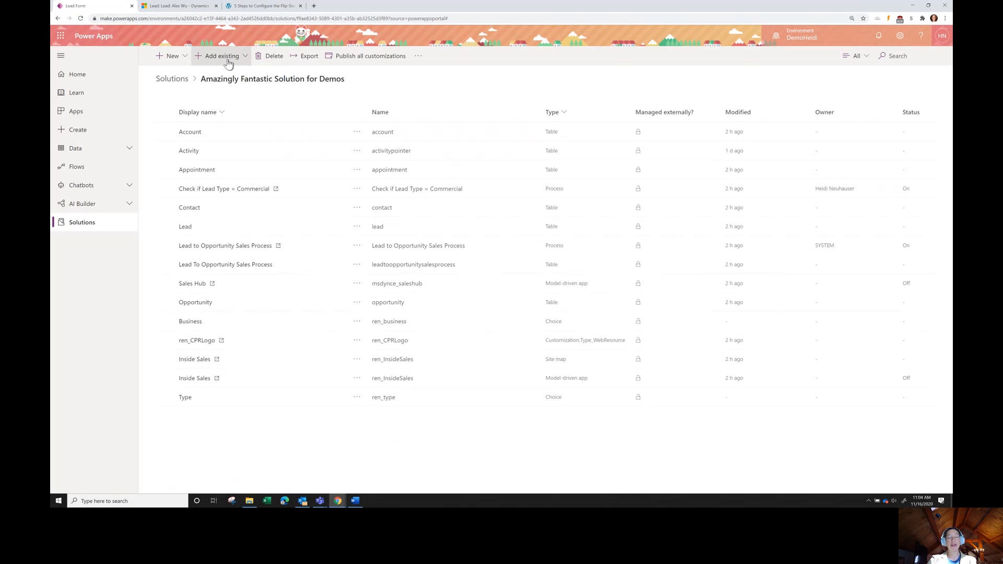
left_click(223, 56)
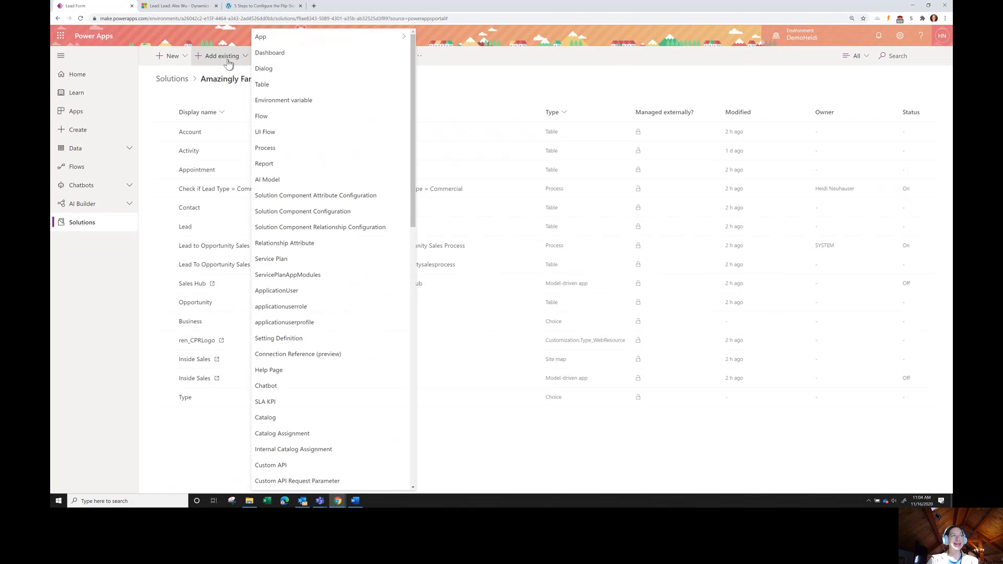
mouse_move(314, 84)
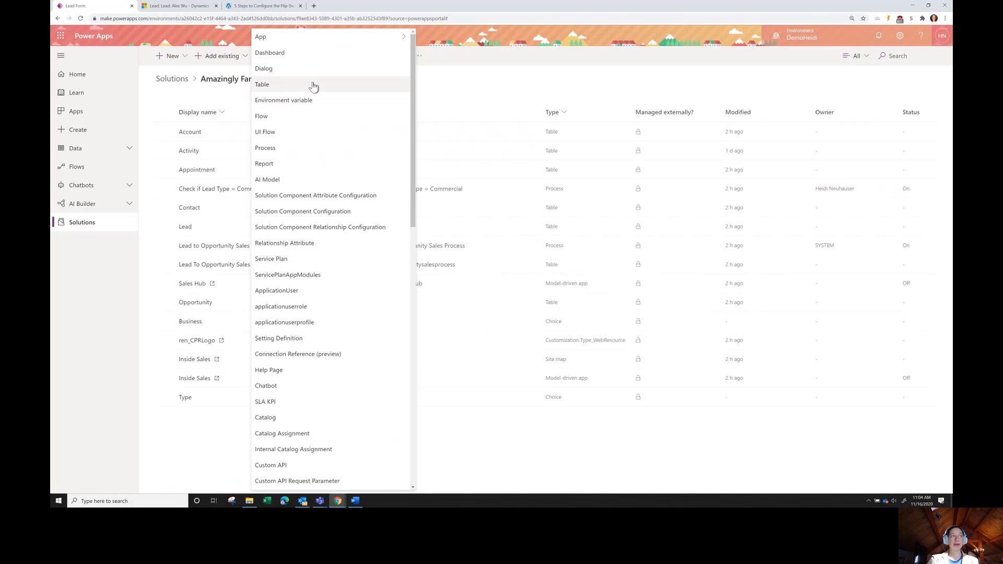
left_click(262, 84)
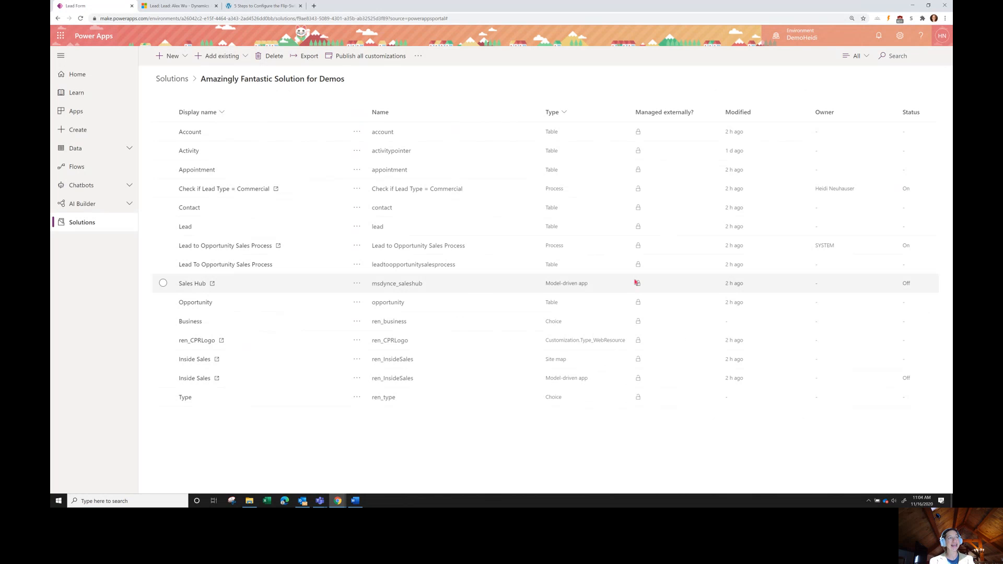
mouse_move(566, 217)
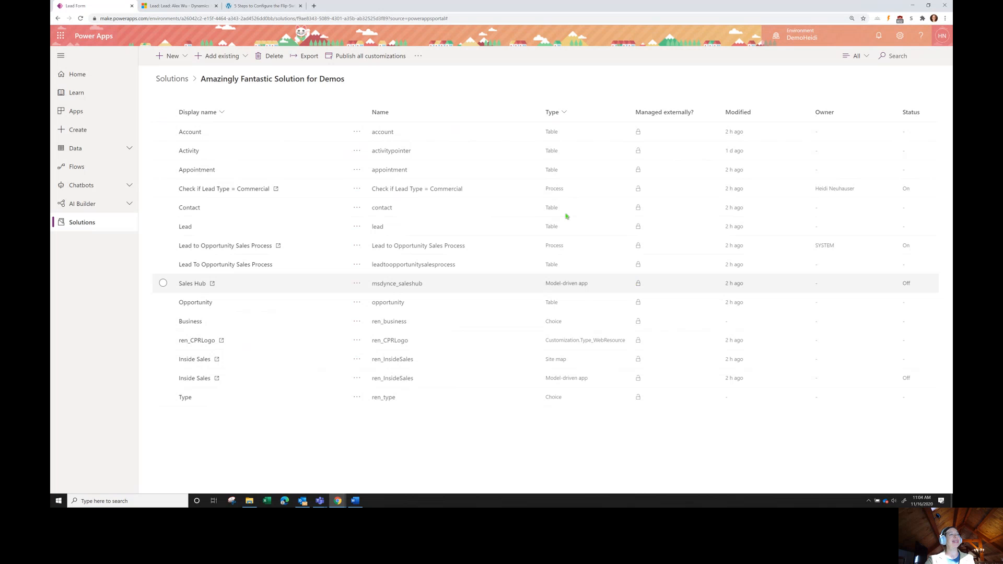
left_click(185, 226)
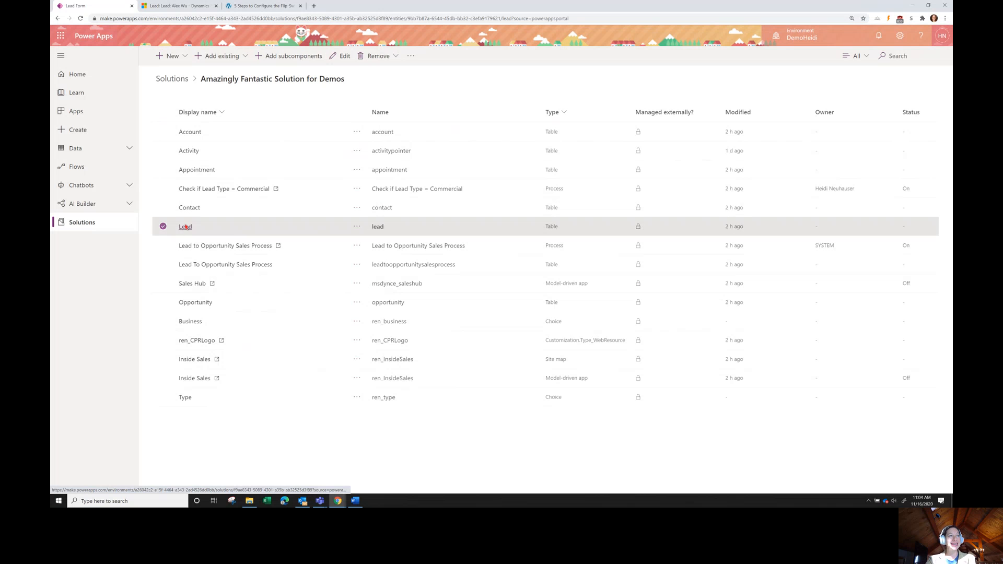
left_click(185, 227)
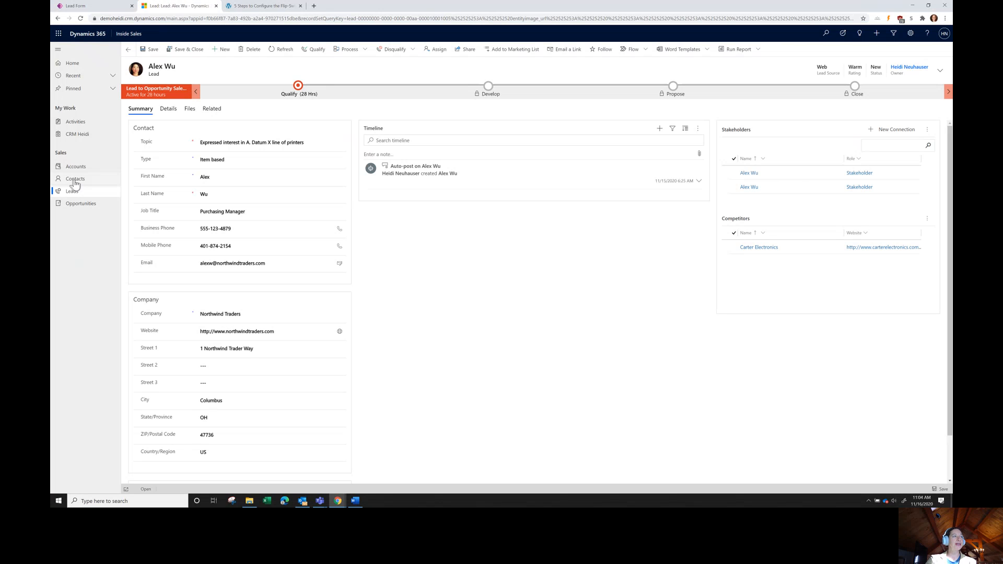
mouse_move(182, 91)
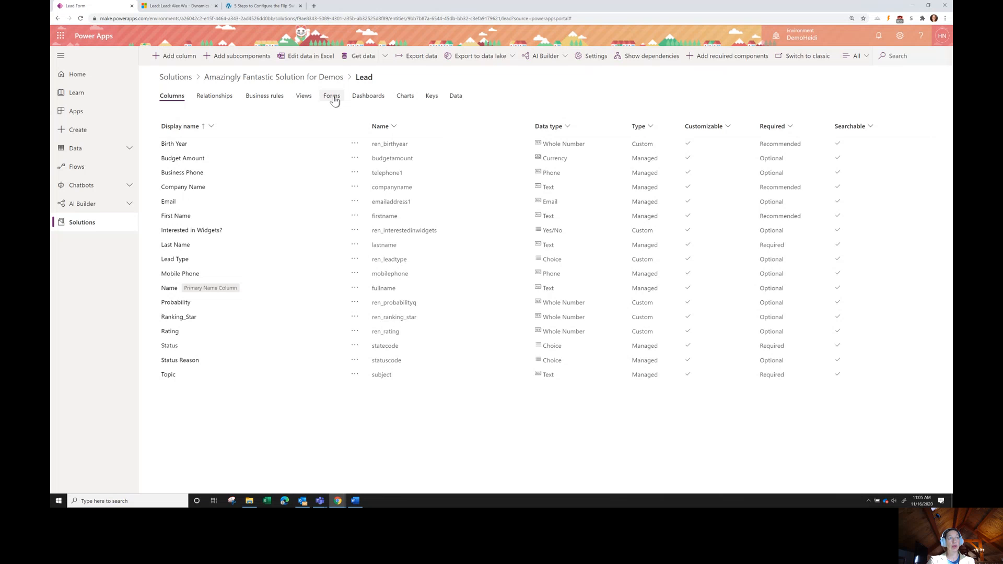
Step: Open the Lead main form from the Lead table's Forms list in the new designer
left_click(331, 95)
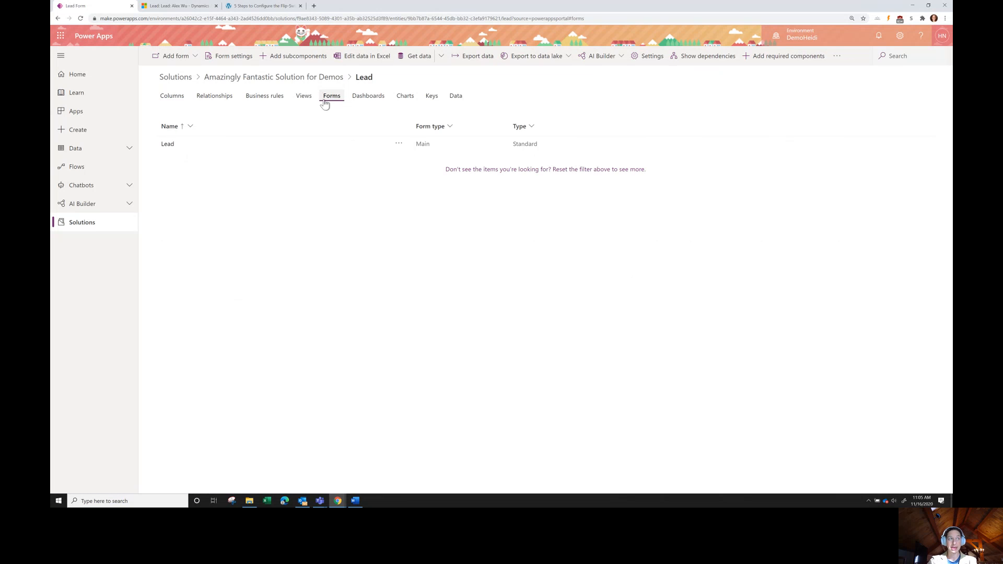
double_click(167, 143)
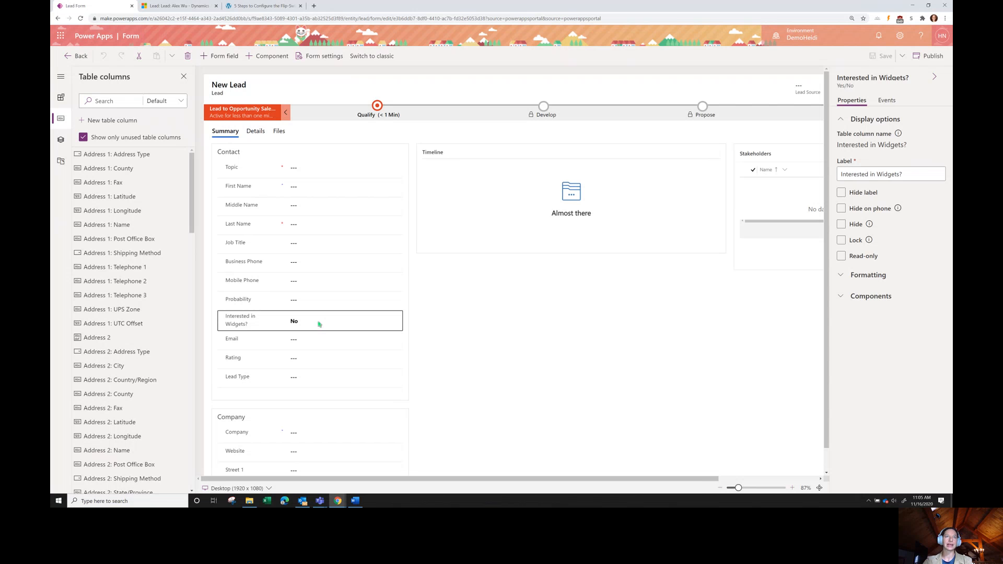
mouse_move(380, 323)
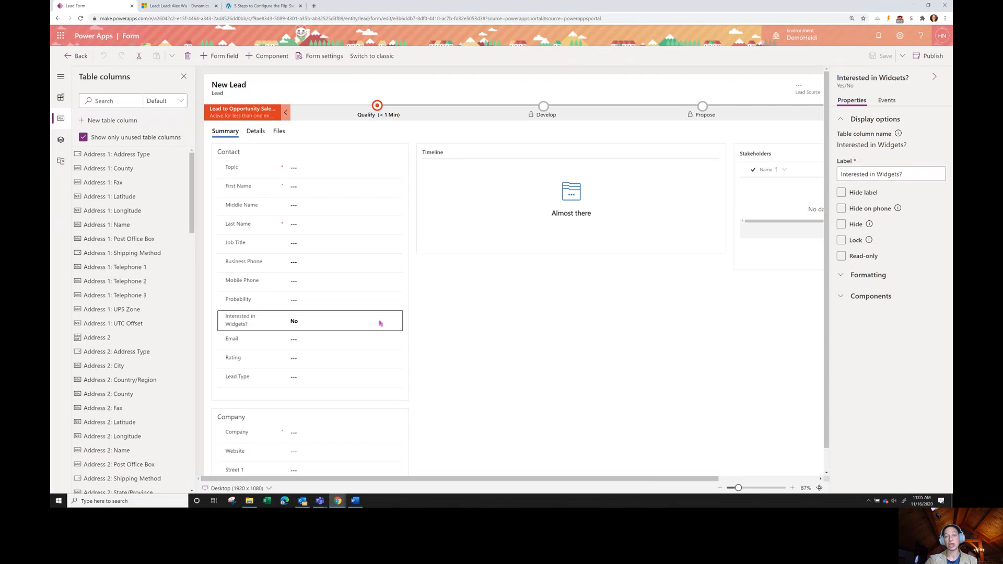
mouse_move(379, 324)
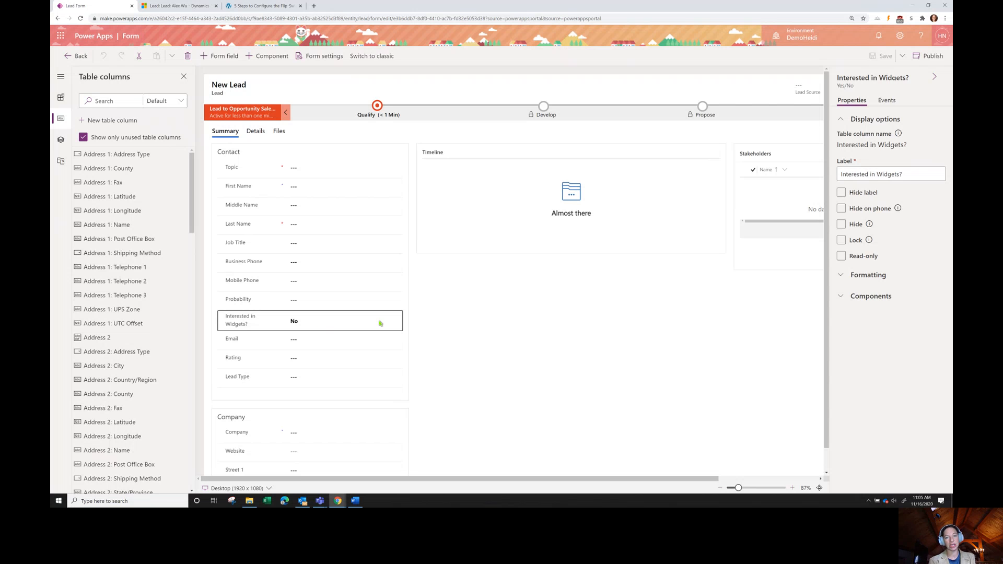
mouse_move(379, 323)
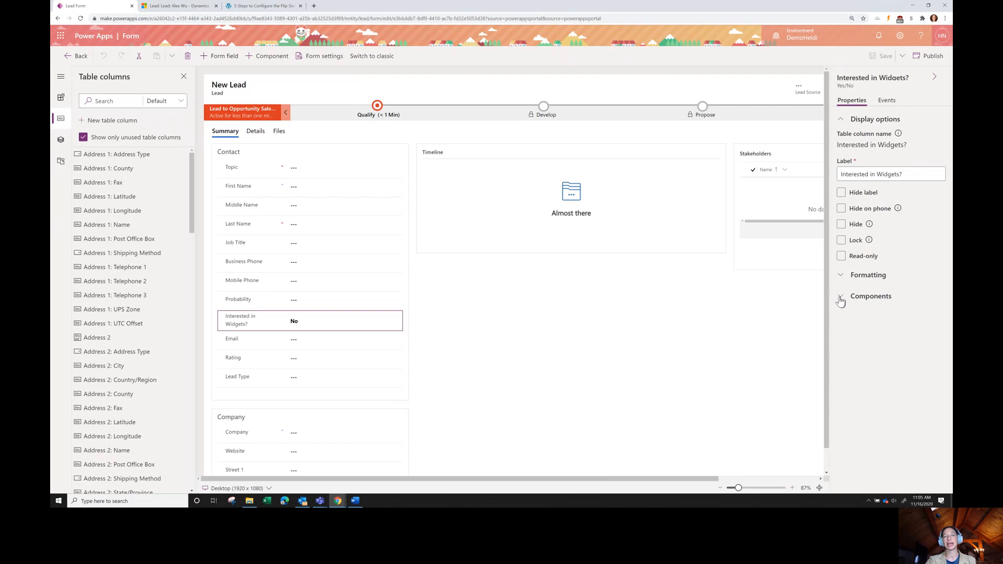
Step: Add a Flip - Switch component to Interested in Widgets?, keeping Web, Mobile and Tablet checked
left_click(841, 296)
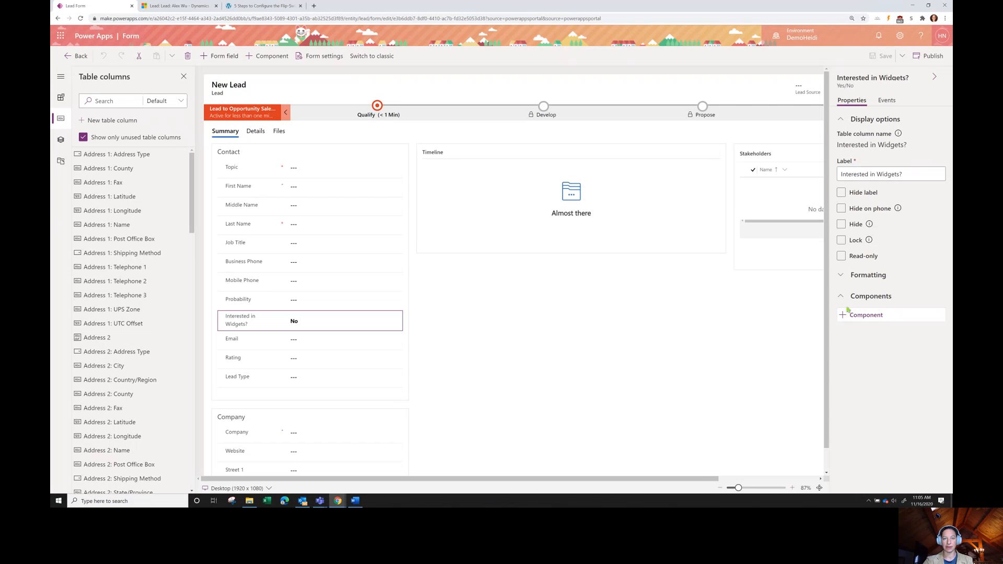
mouse_move(866, 314)
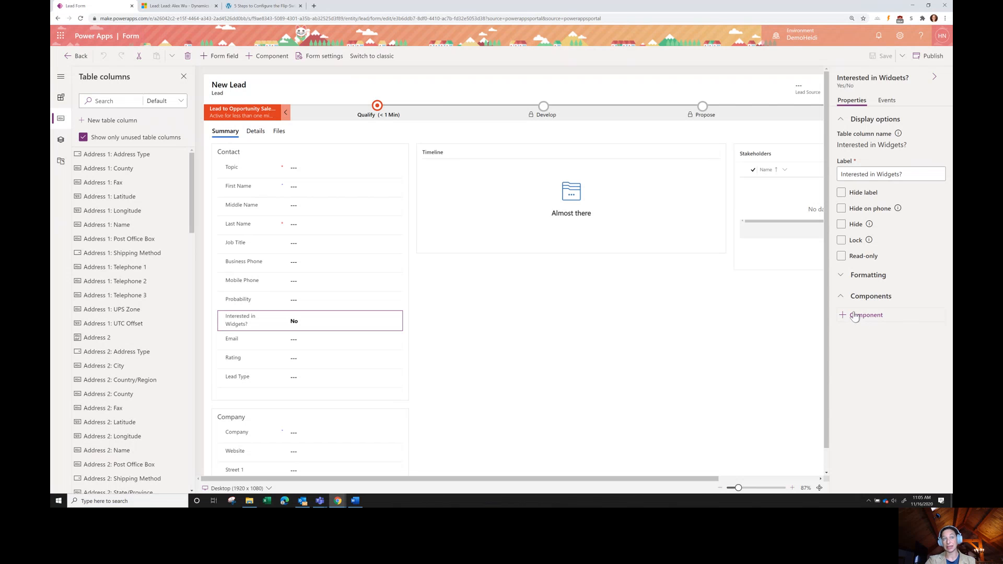
left_click(866, 314)
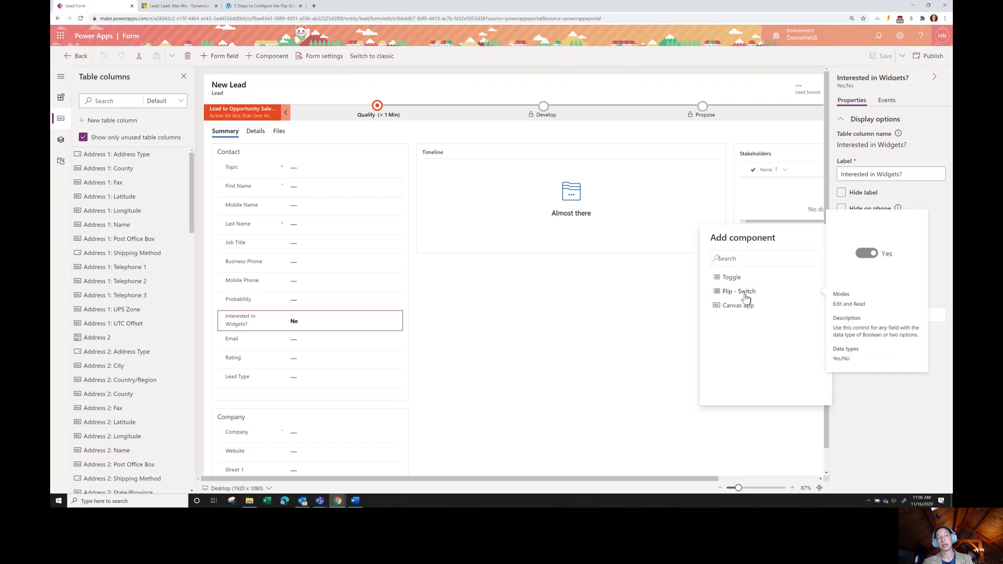
left_click(739, 291)
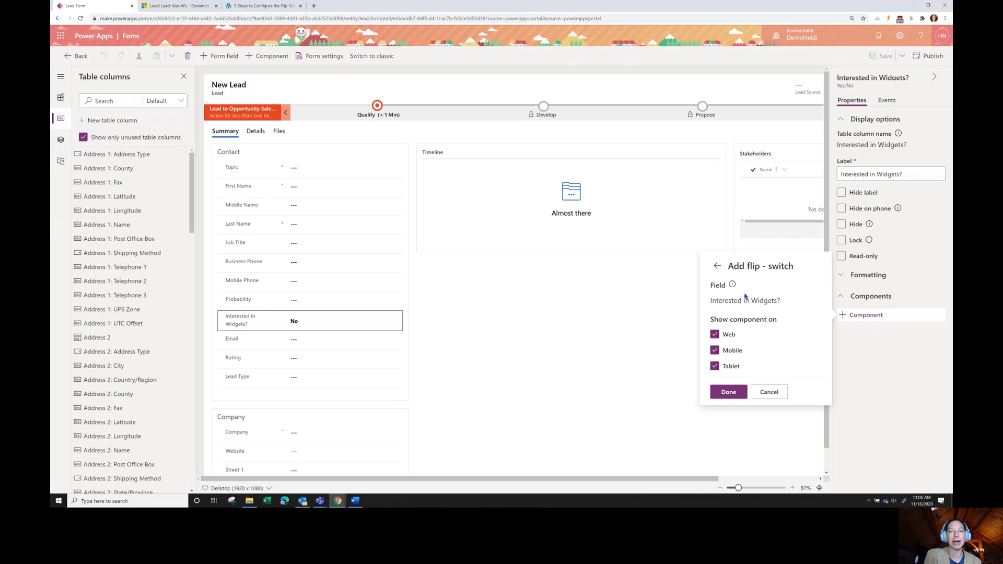
mouse_move(746, 296)
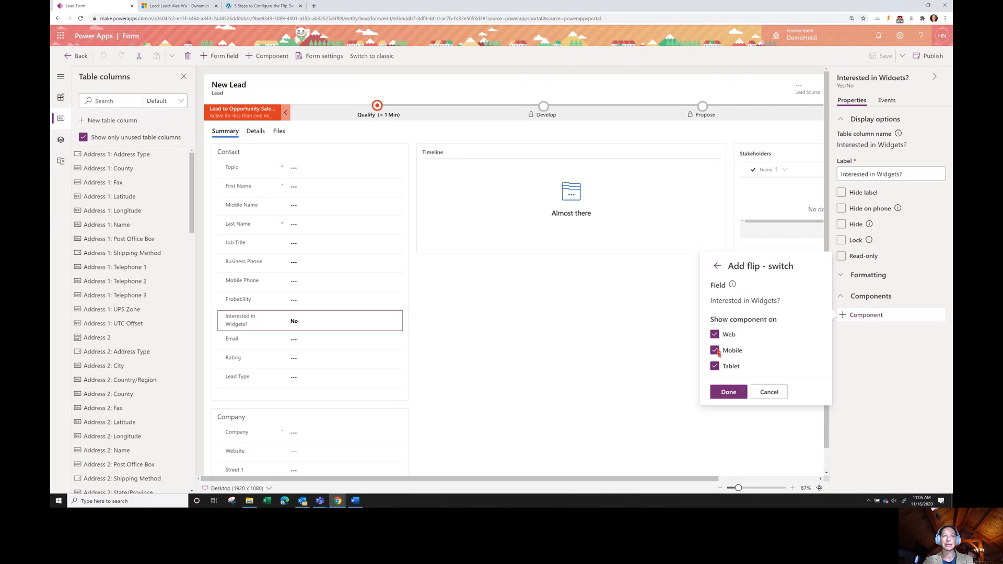
left_click(715, 335)
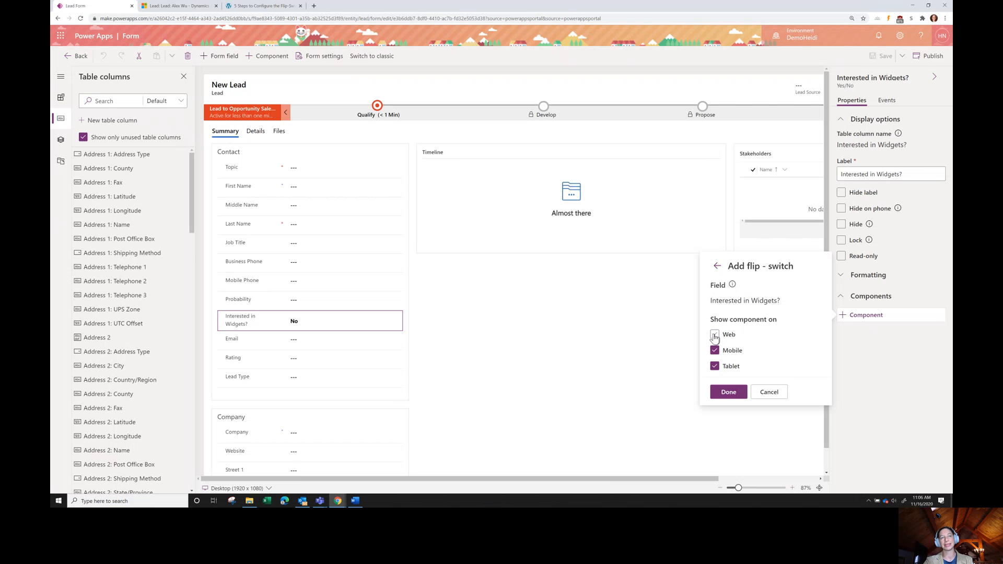
left_click(715, 334)
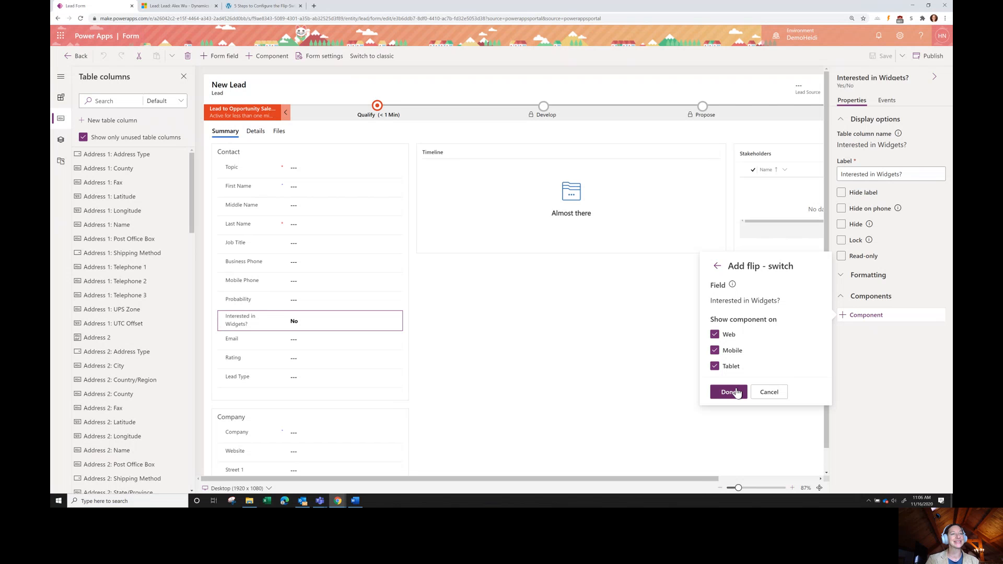
Step: Confirm the Flip - Switch with Done and scroll the CRM Heidi blog's configuration steps
left_click(729, 391)
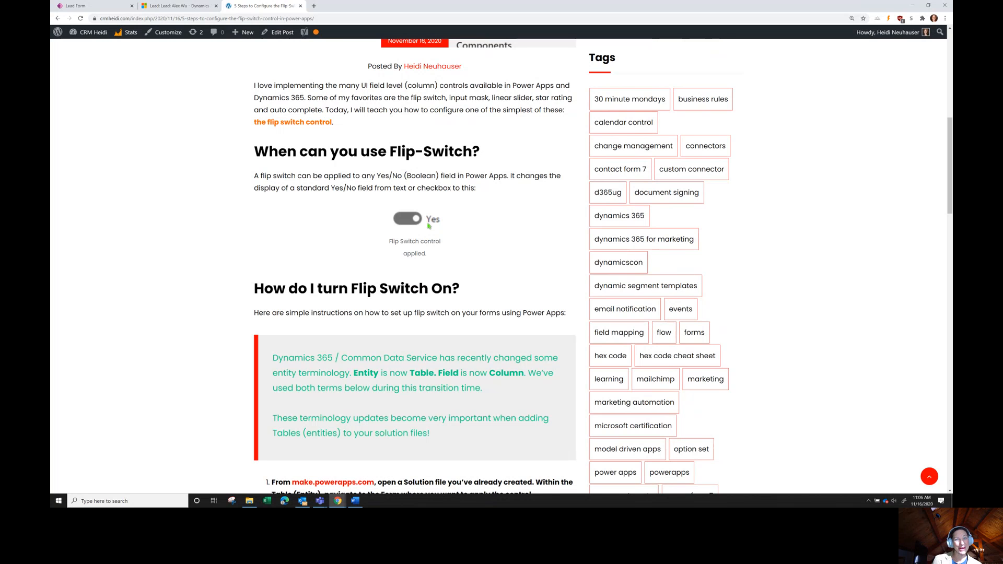
mouse_move(428, 225)
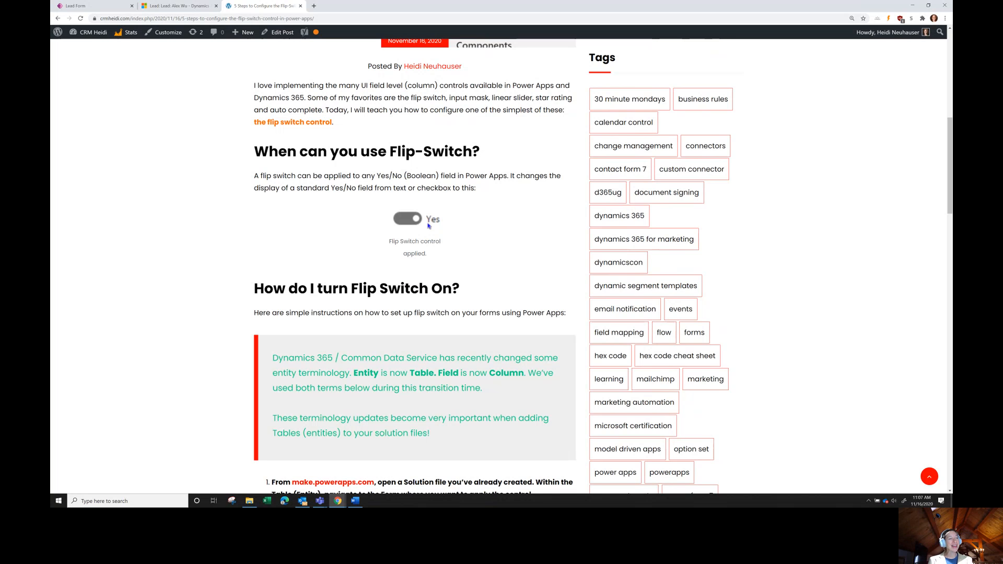
mouse_move(428, 225)
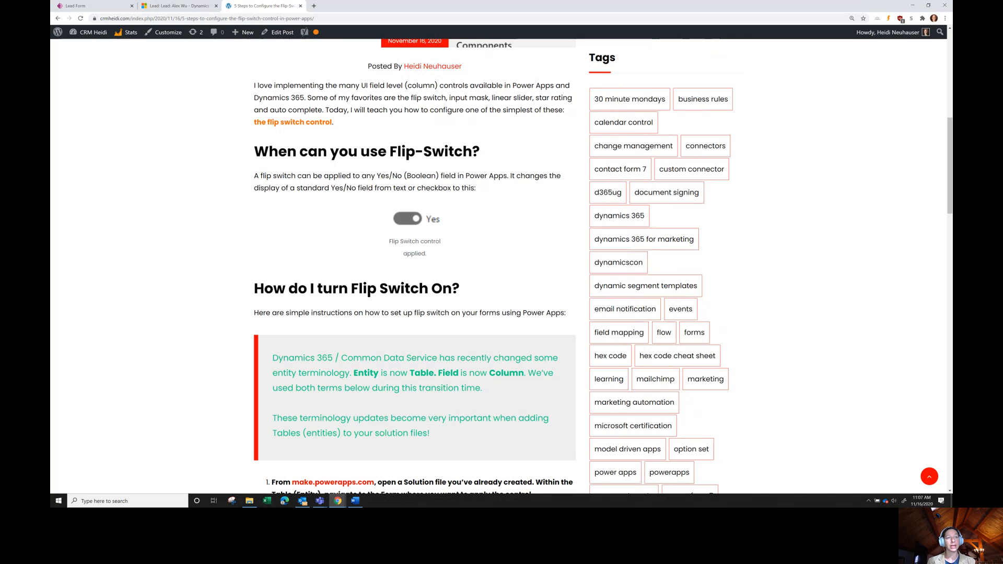
scroll("down", 3)
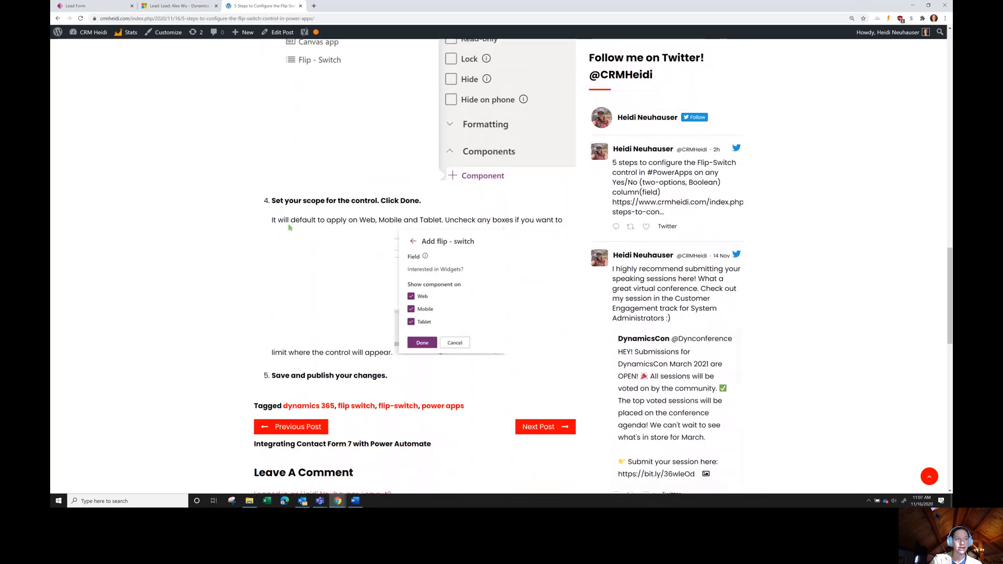
mouse_move(440, 410)
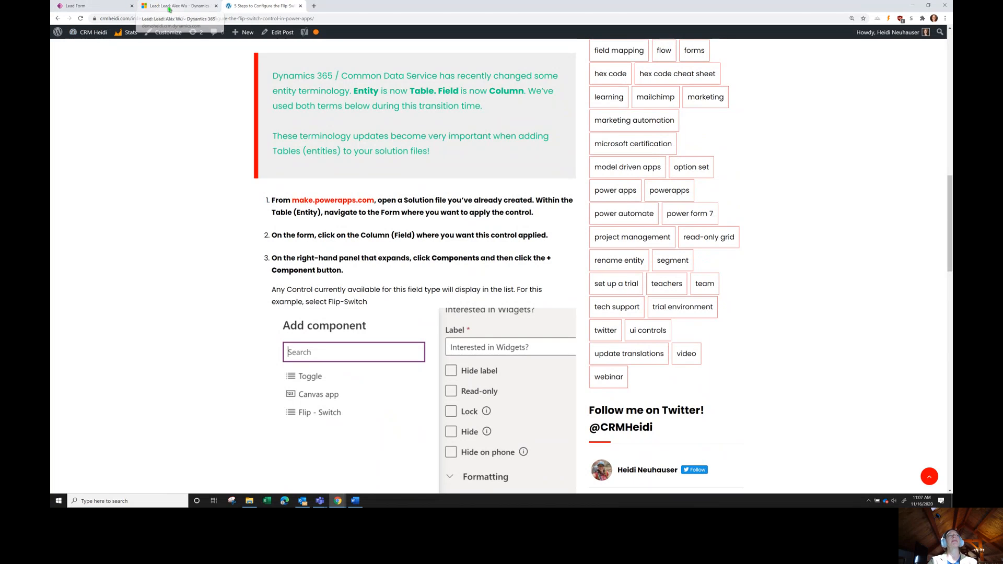
Step: Open All Solutions from Dynamics 365 Advanced Settings under Settings > Solutions
left_click(179, 5)
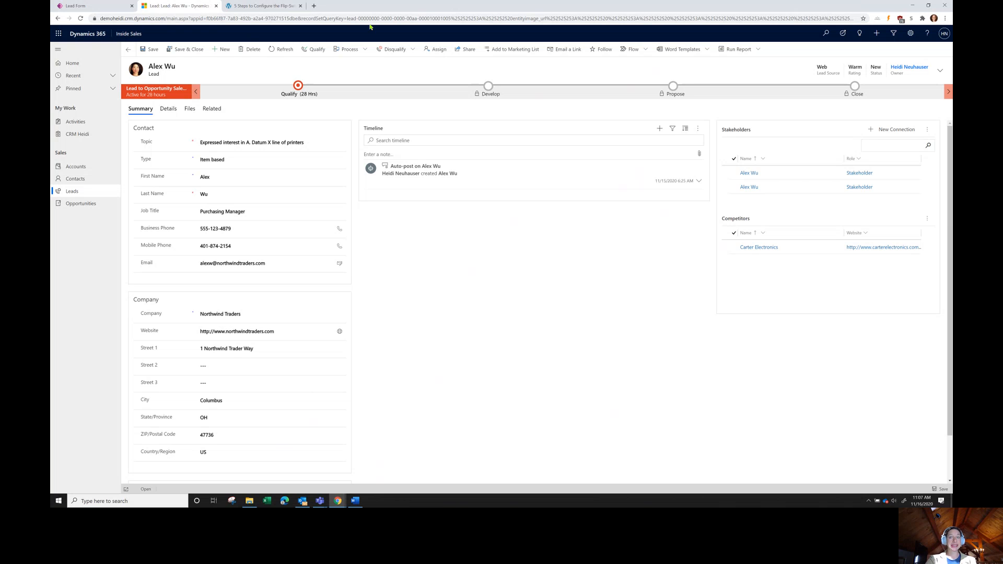
mouse_move(770, 110)
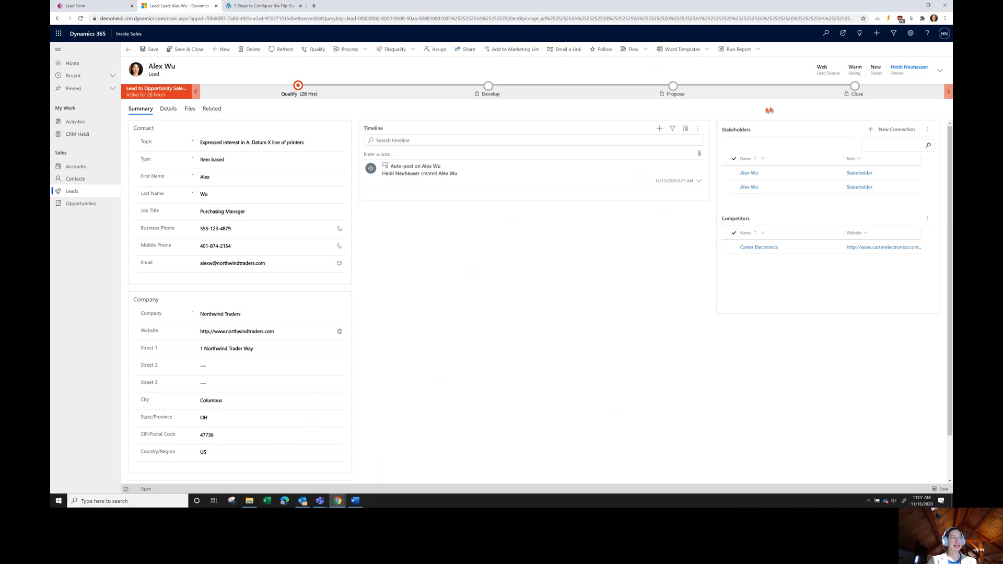
left_click(909, 33)
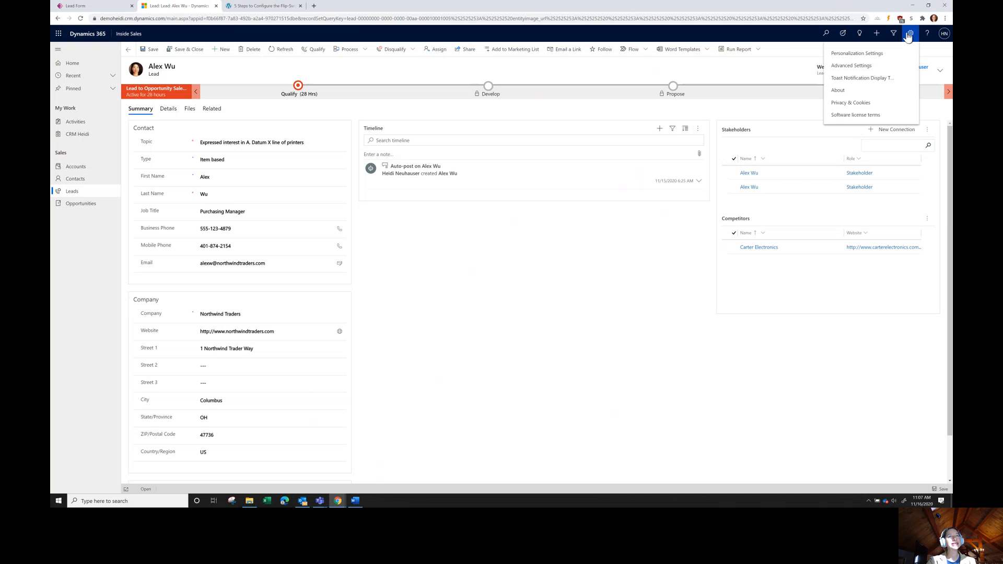
left_click(862, 78)
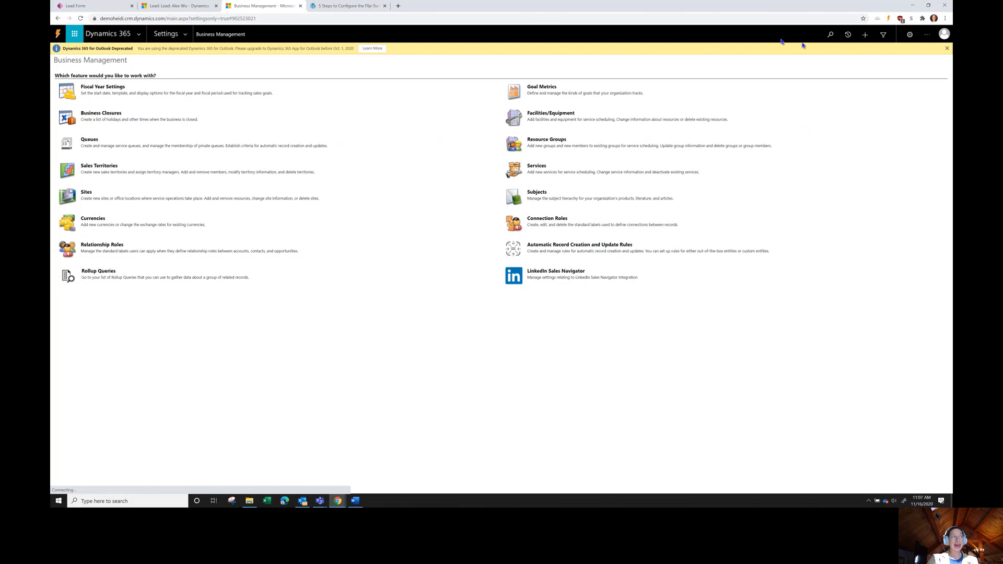
left_click(165, 34)
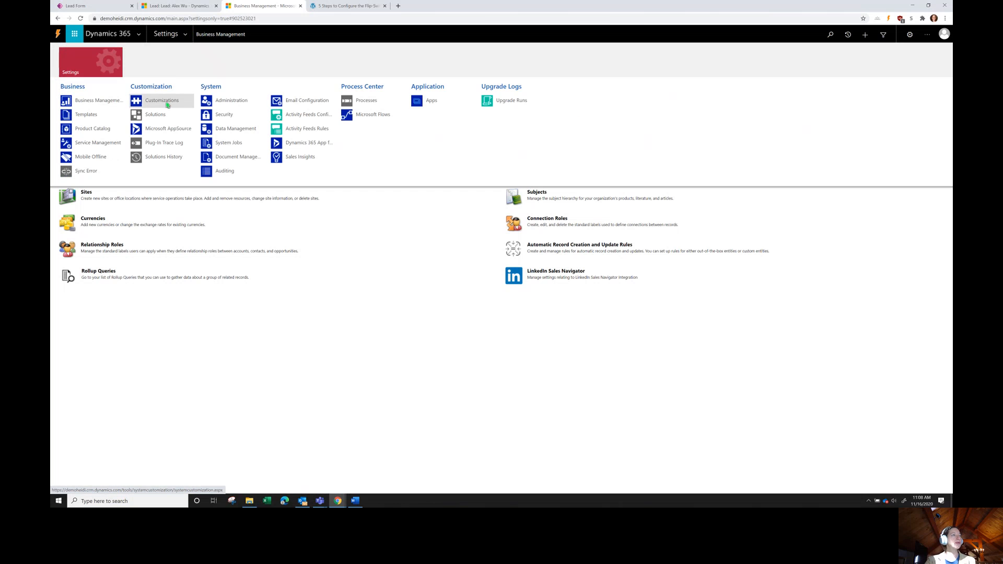
left_click(154, 115)
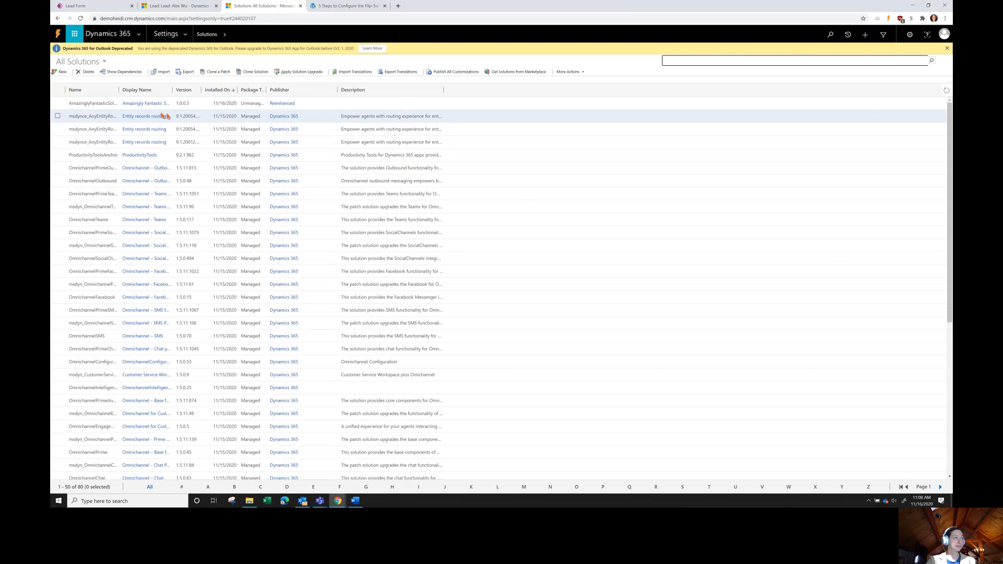
Step: Open the Amazingly Fantastic Solution full screen and list the Lead entity's forms
left_click(145, 103)
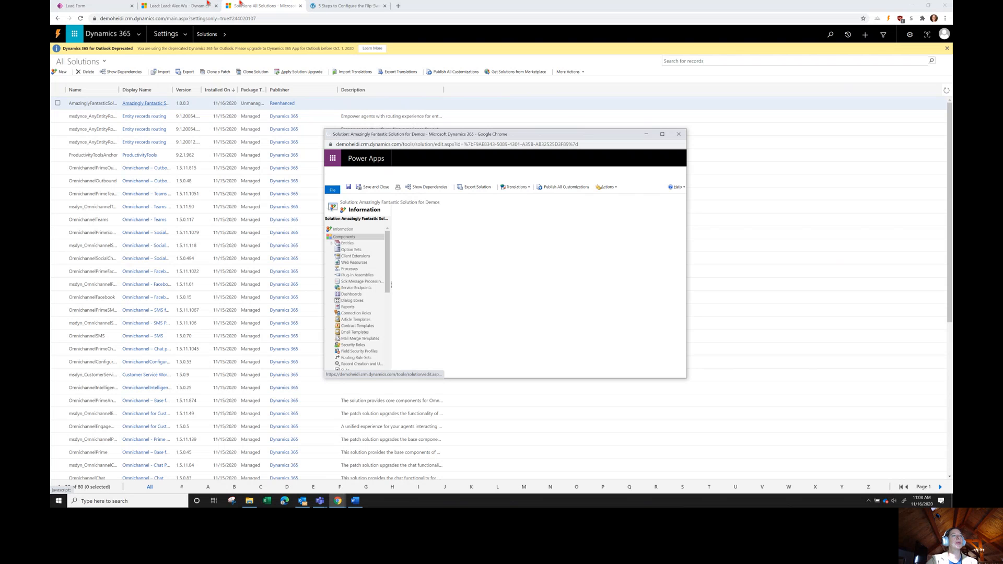
left_click(663, 134)
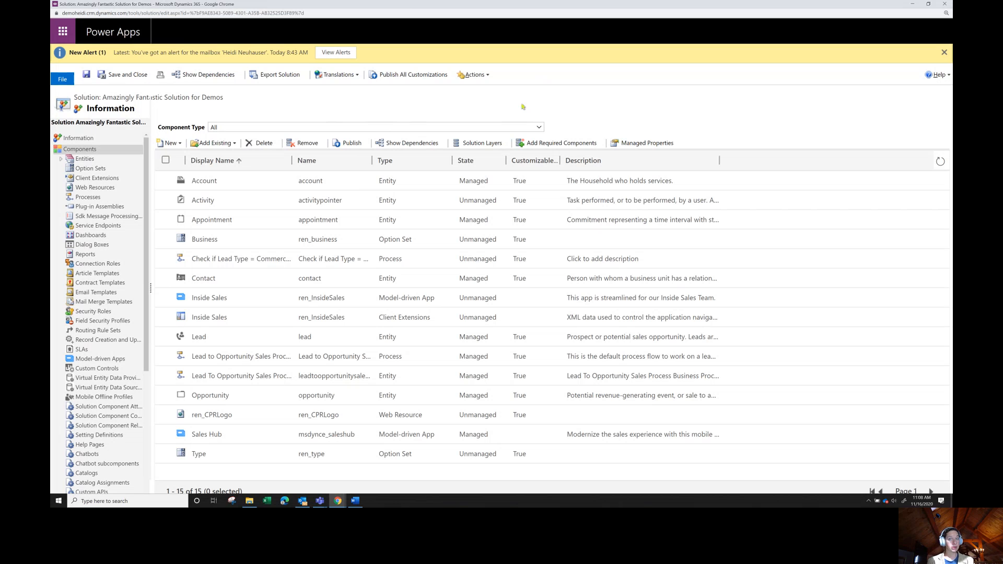
mouse_move(77, 236)
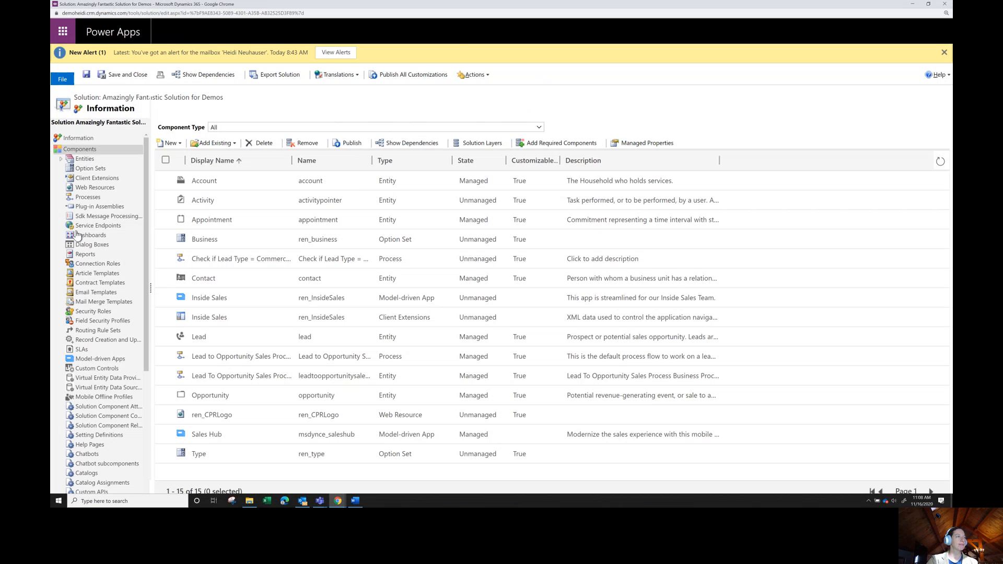
left_click(60, 158)
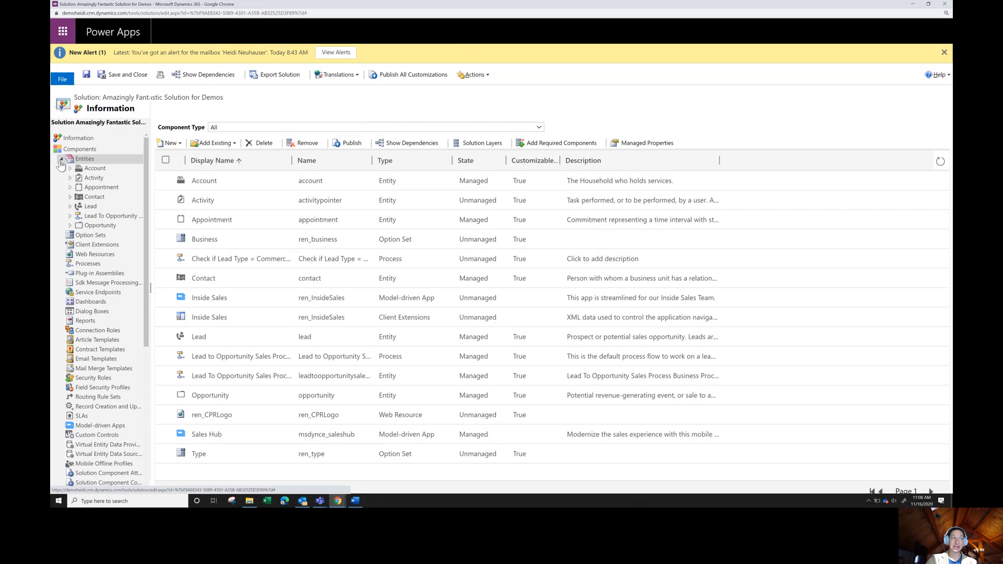
left_click(70, 206)
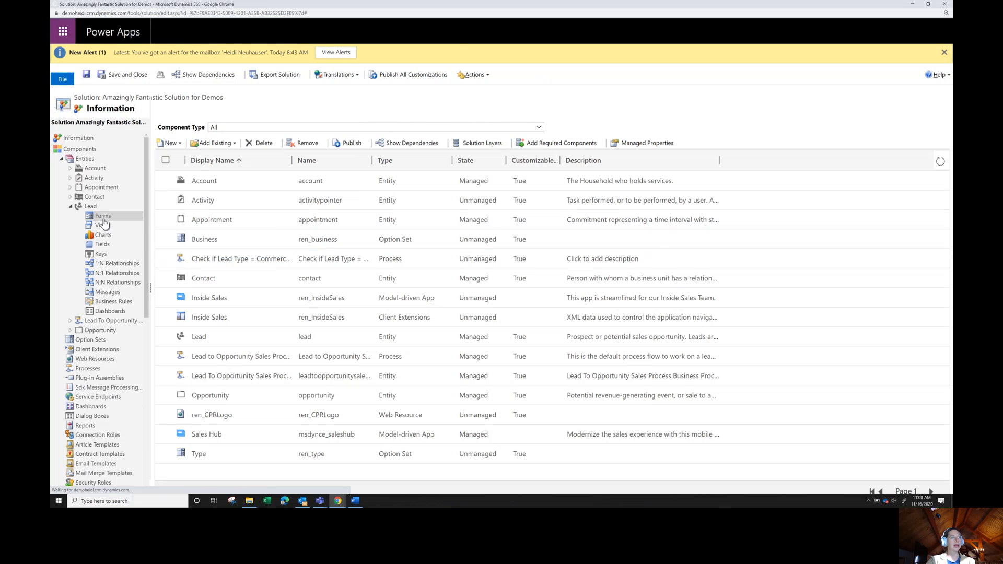
left_click(103, 216)
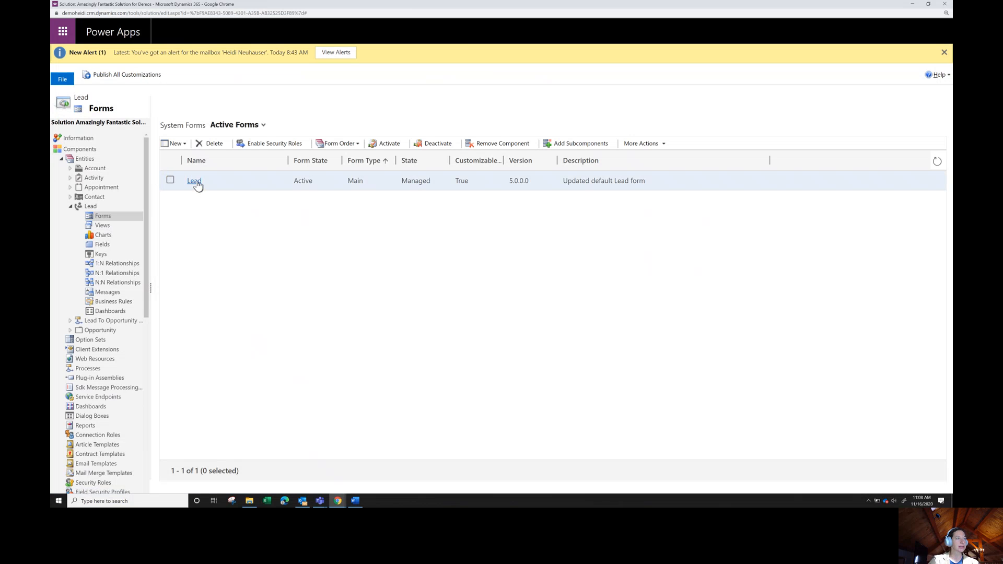
Step: Open the Lead form in the classic editor and delete the field's Flip - Switch control
left_click(194, 181)
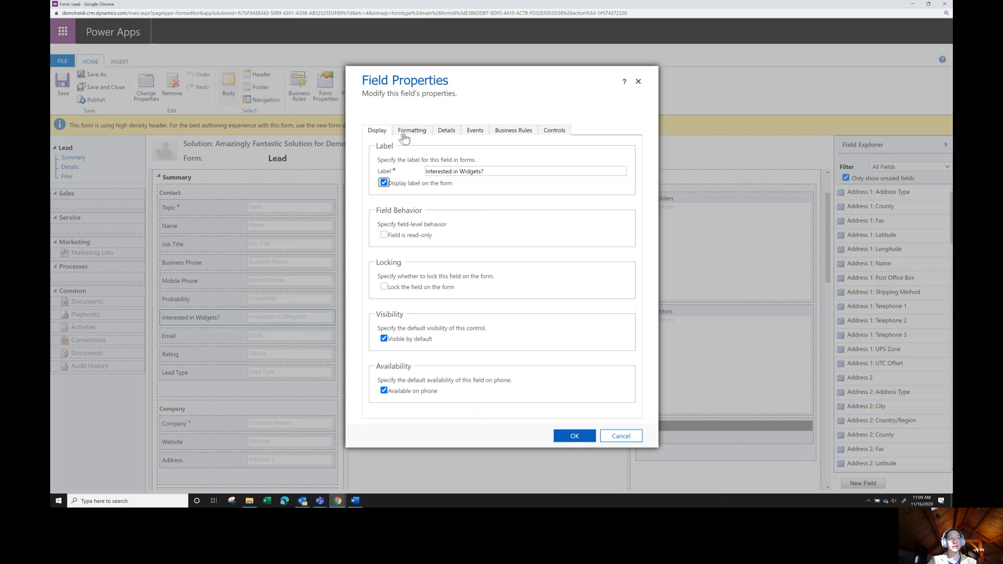
mouse_move(555, 130)
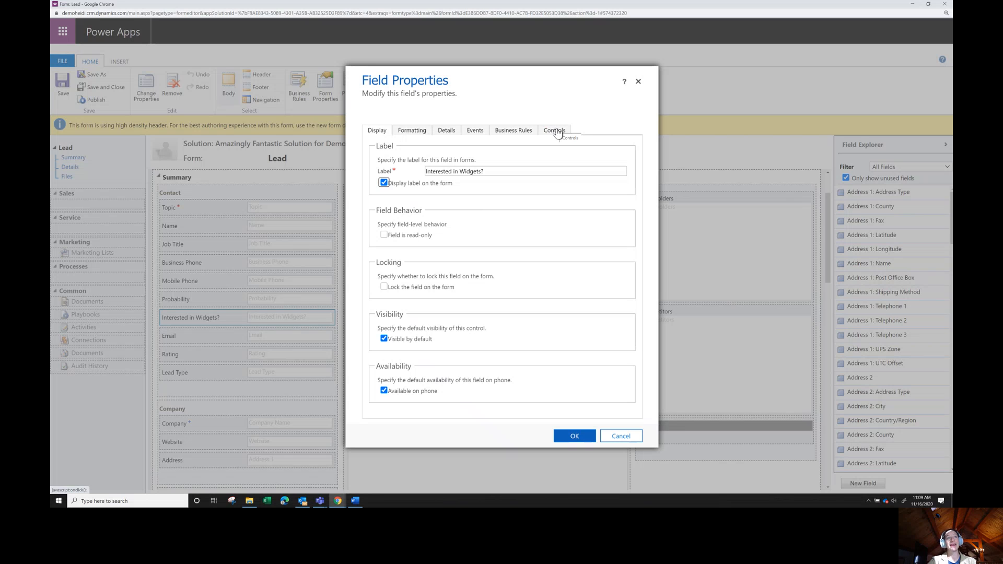
left_click(554, 131)
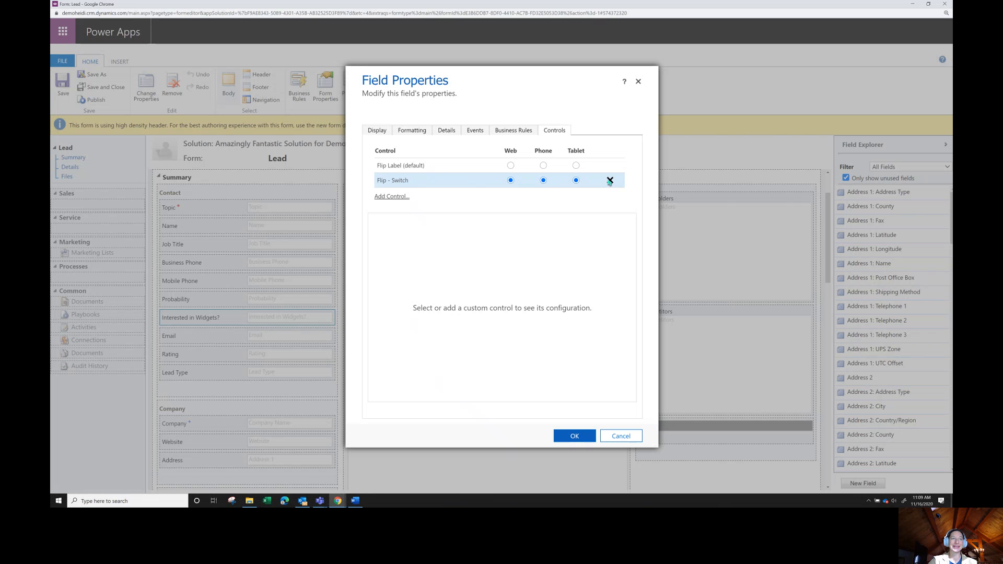
left_click(608, 181)
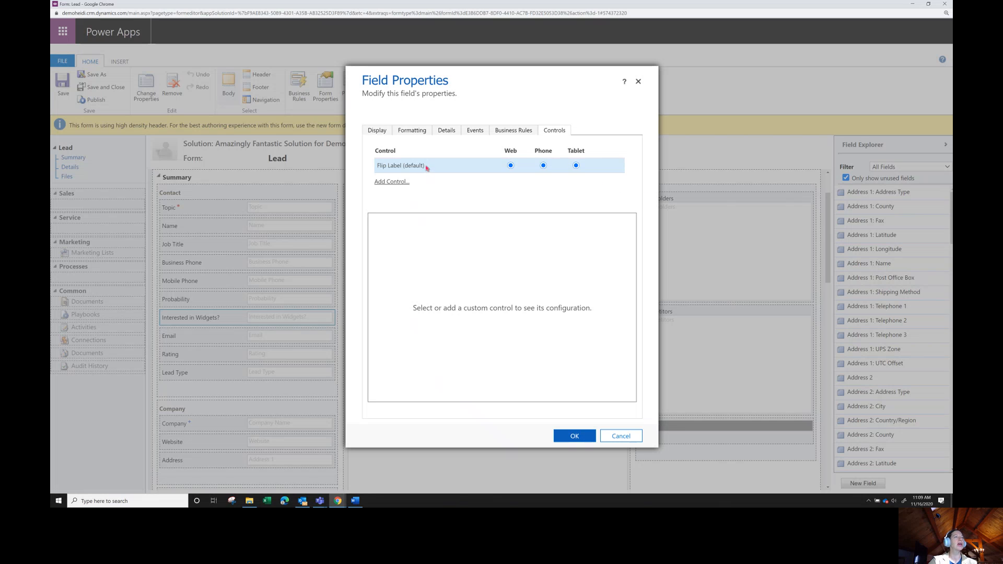
mouse_move(427, 168)
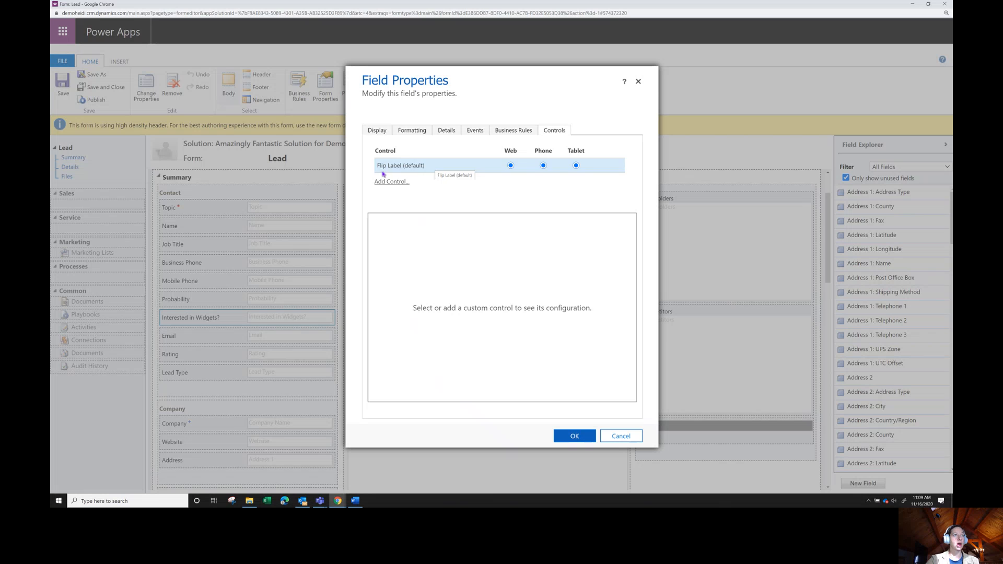
Step: Set the field's Control Formatting to Check box and return to Controls
left_click(413, 131)
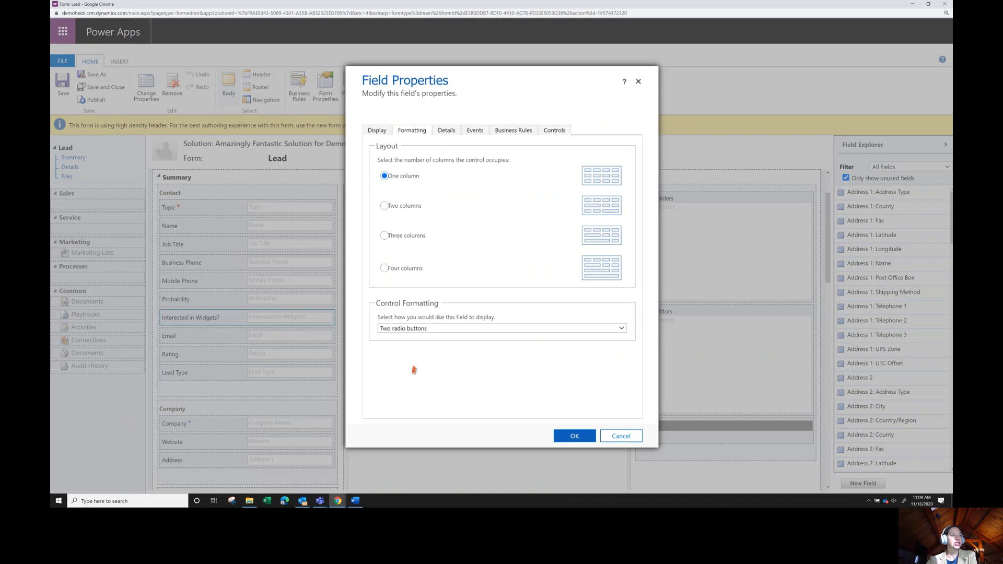
left_click(501, 328)
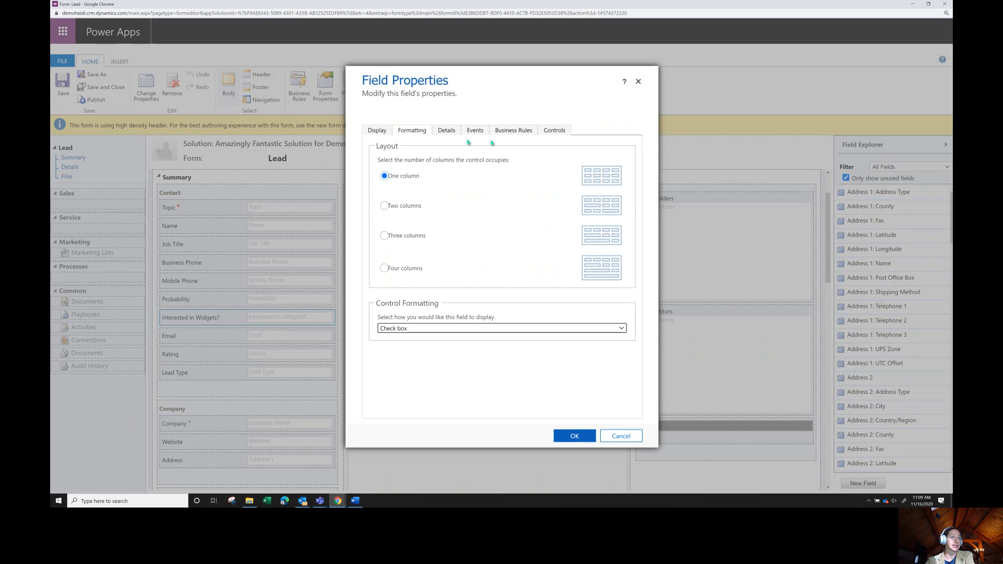
left_click(554, 130)
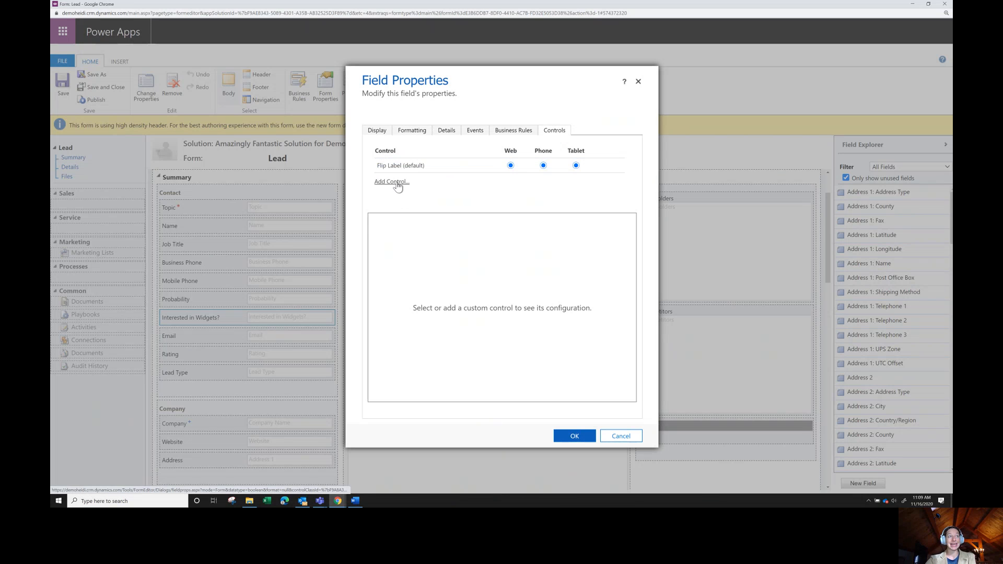
Step: Re-add the Flip - Switch control and select its Web, Phone and Tablet radio buttons
left_click(390, 182)
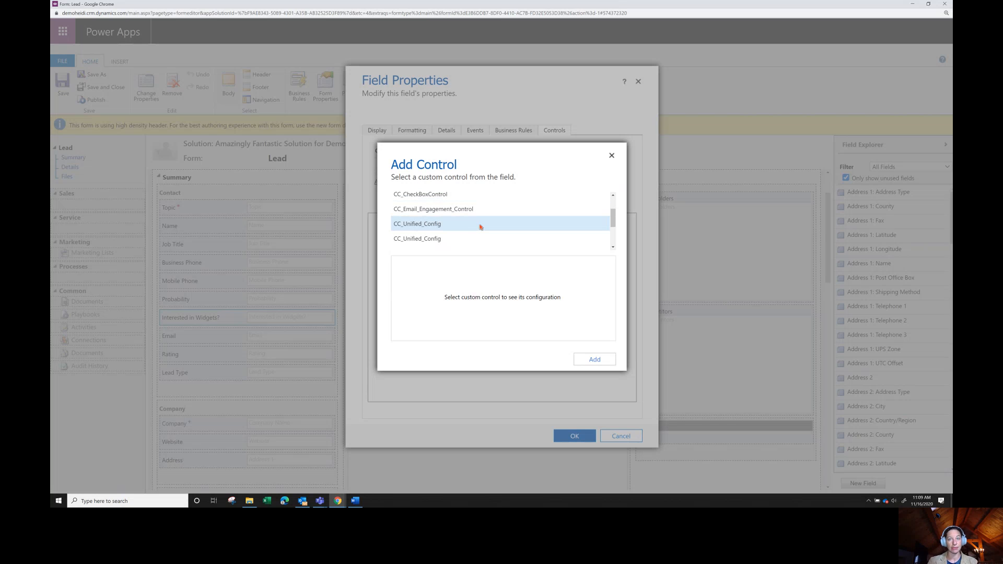
mouse_move(481, 228)
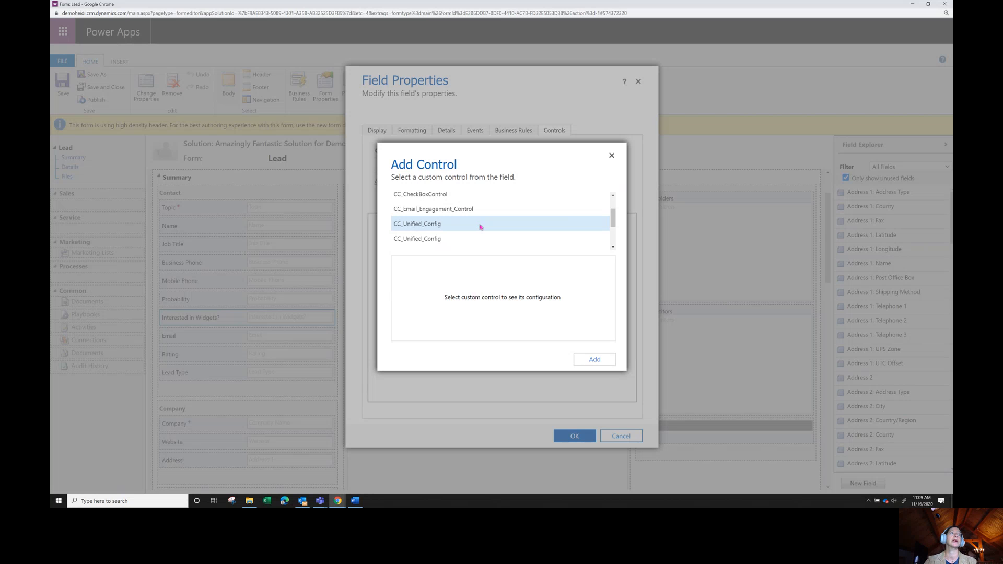
scroll("down", 3)
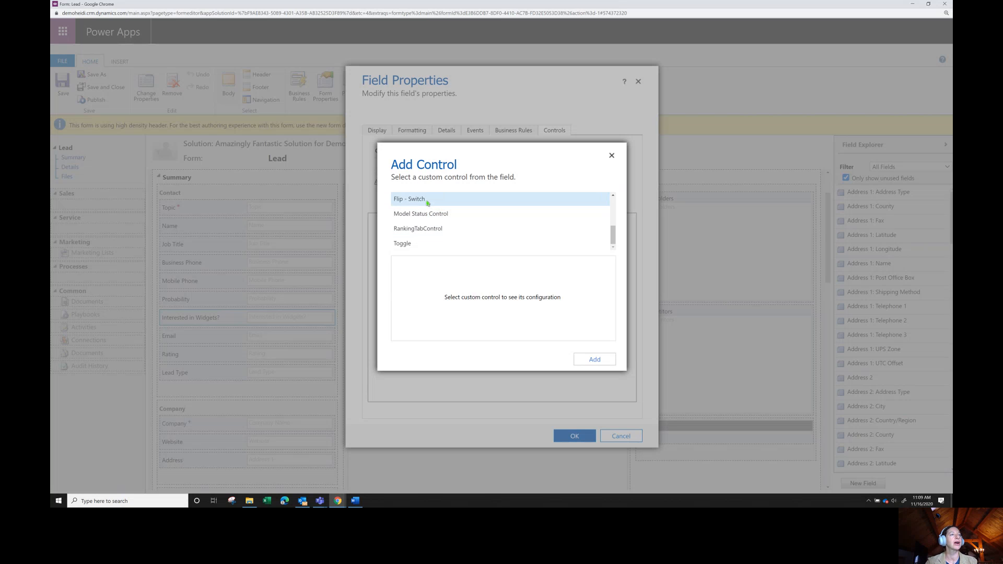
left_click(409, 199)
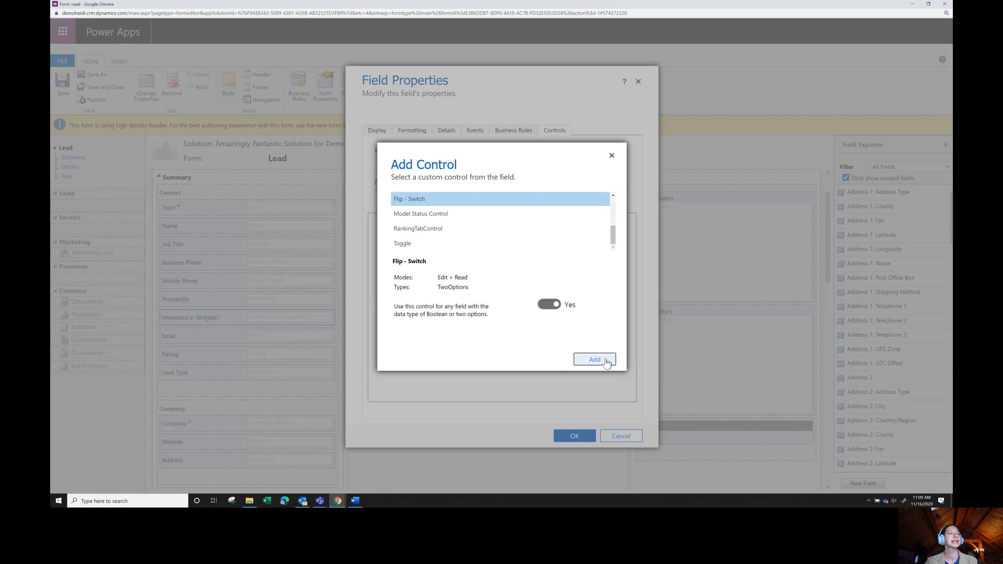
left_click(593, 359)
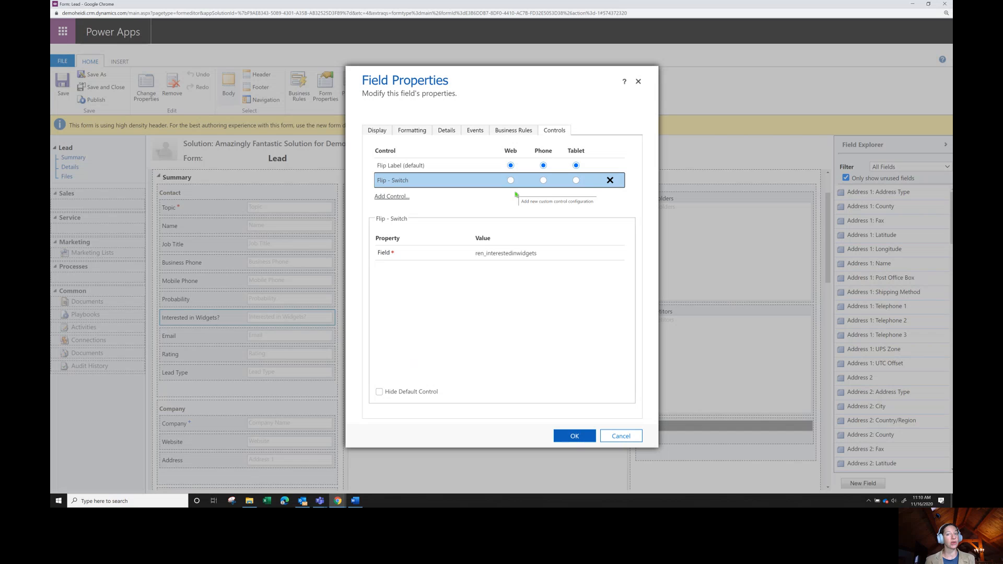
left_click(511, 166)
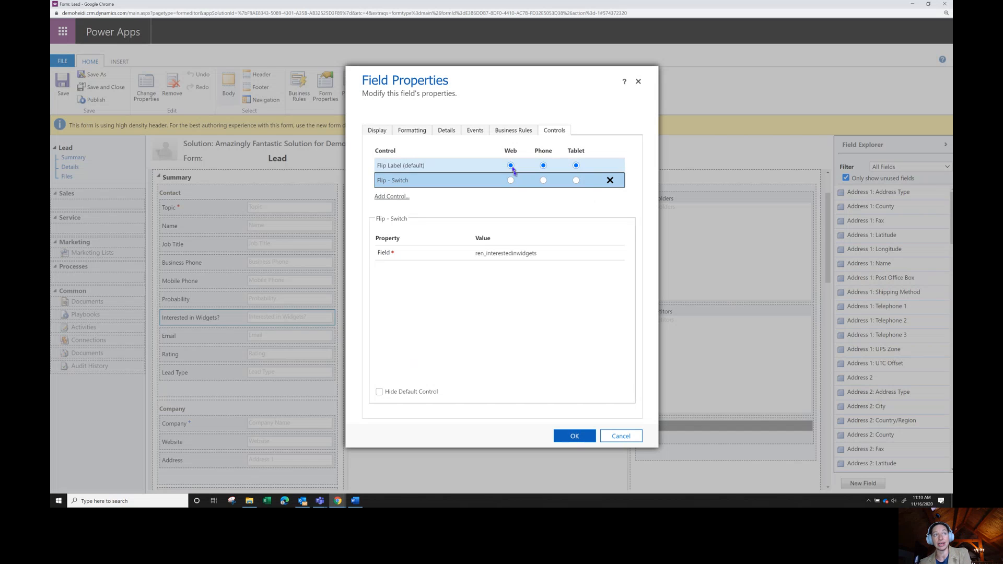
mouse_move(575, 180)
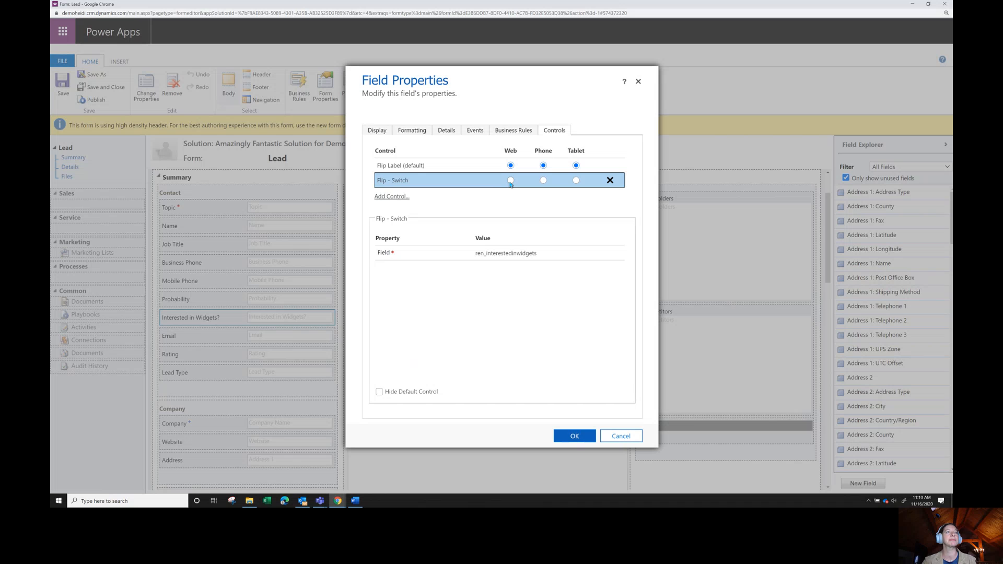
mouse_move(511, 180)
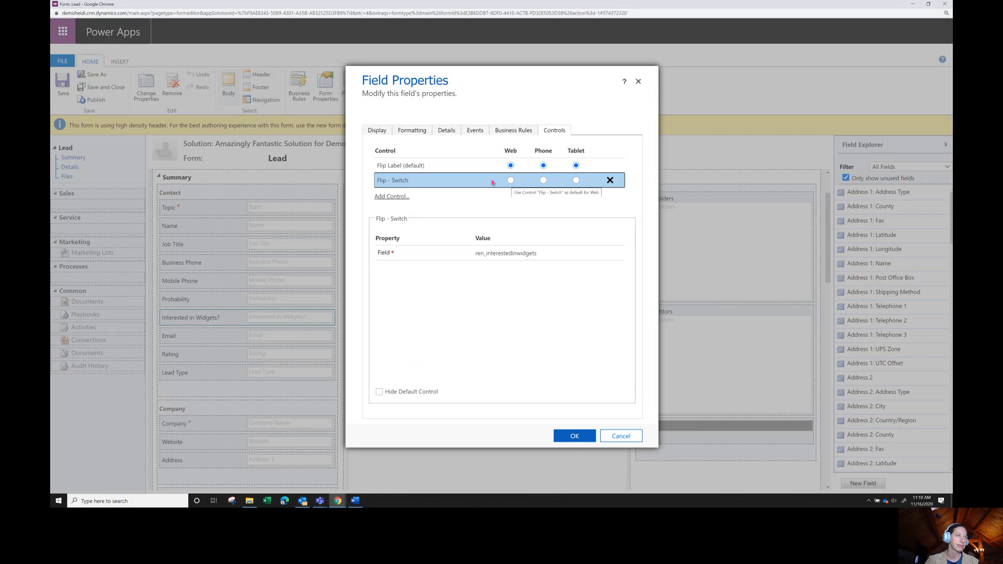
left_click(510, 180)
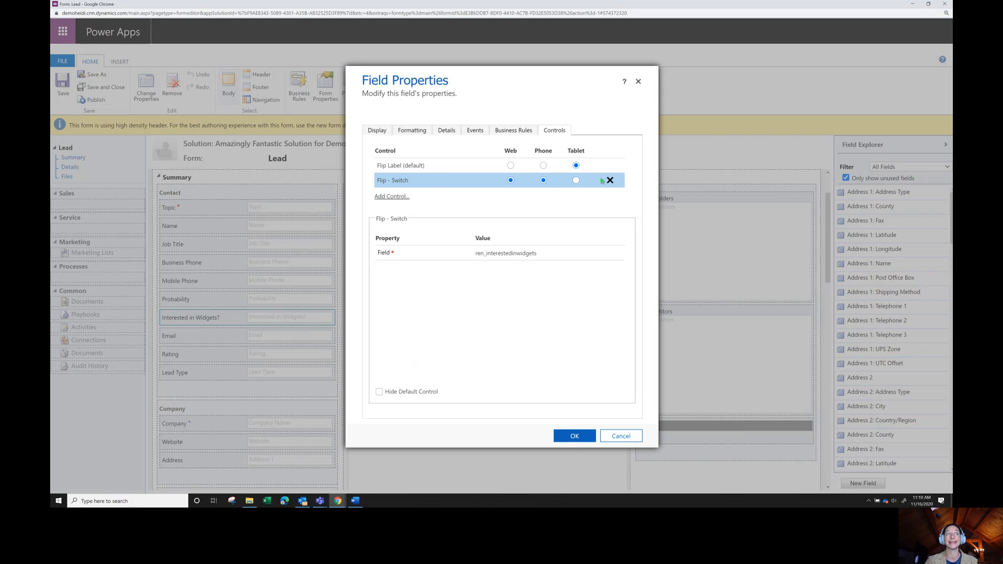
left_click(576, 180)
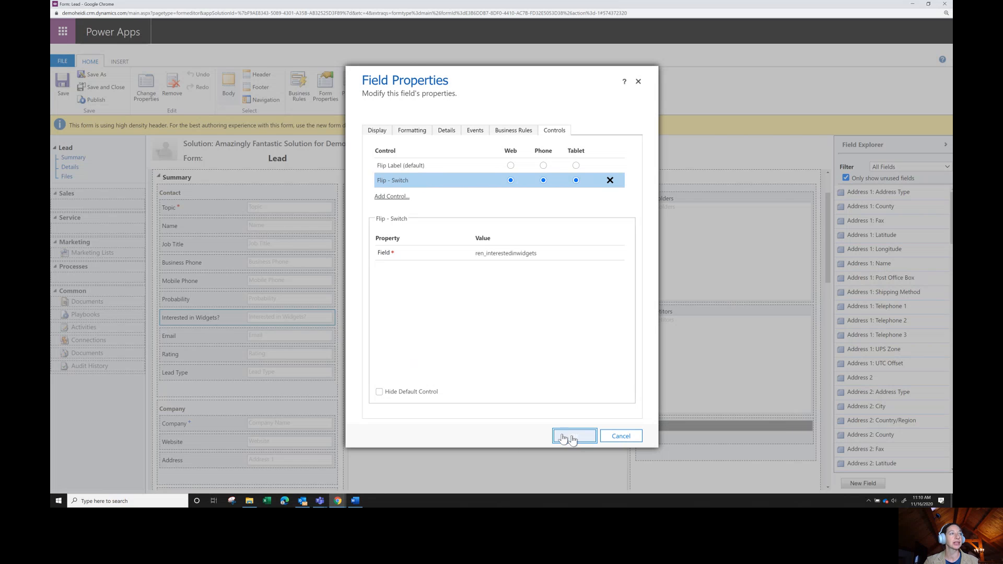
Step: Apply the Flip-Switch field properties and publish the Lead form customizations
left_click(573, 436)
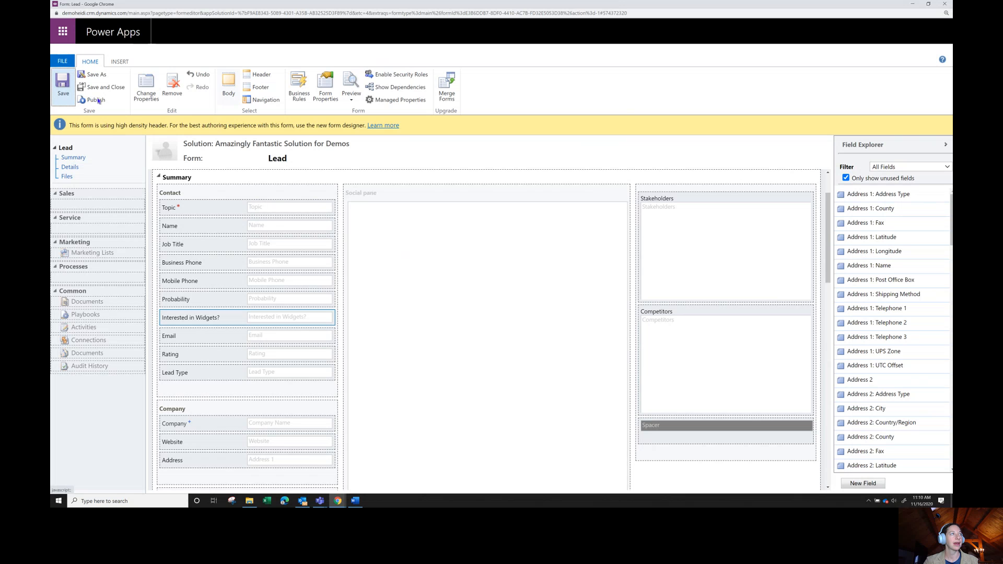
left_click(97, 100)
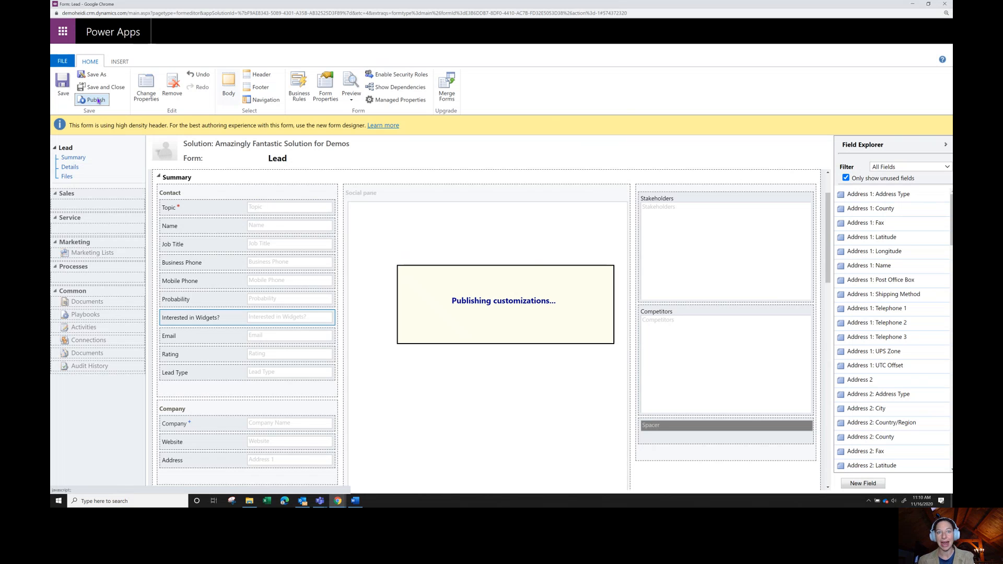
mouse_move(512, 83)
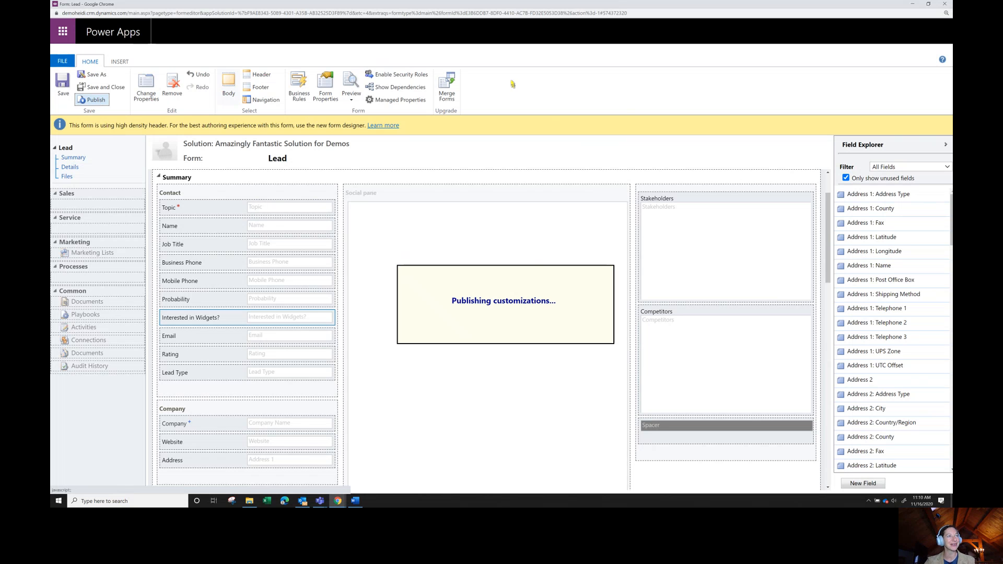
left_click(94, 99)
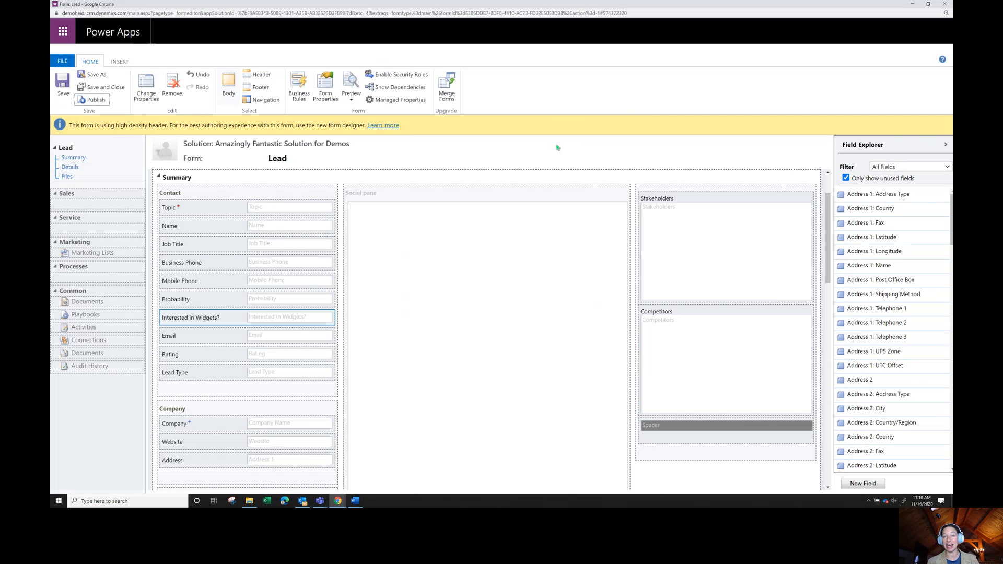
mouse_move(557, 147)
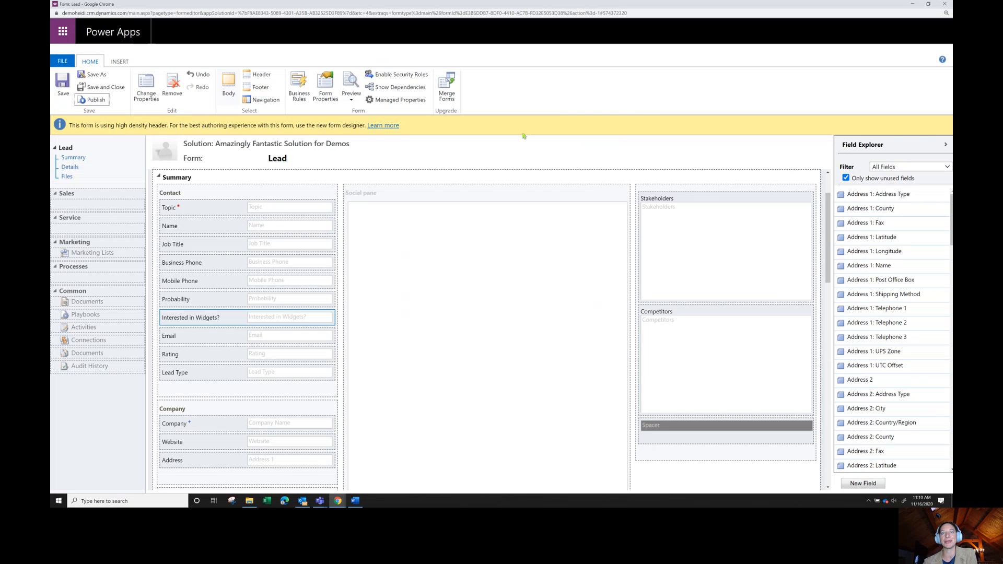
mouse_move(419, 122)
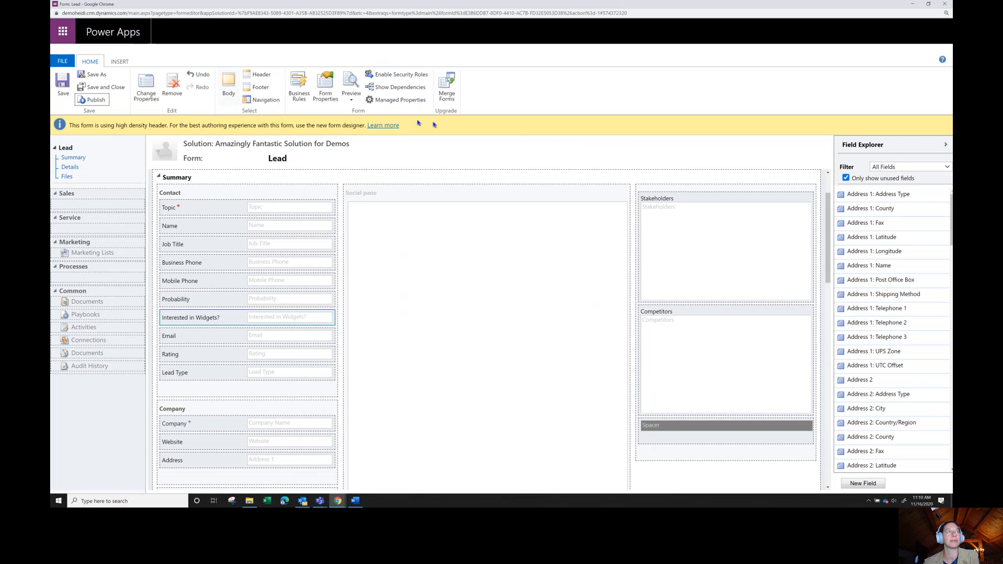
Step: Launch a Desktop Client 'Create Form' preview of the Lead form in a new window
left_click(351, 83)
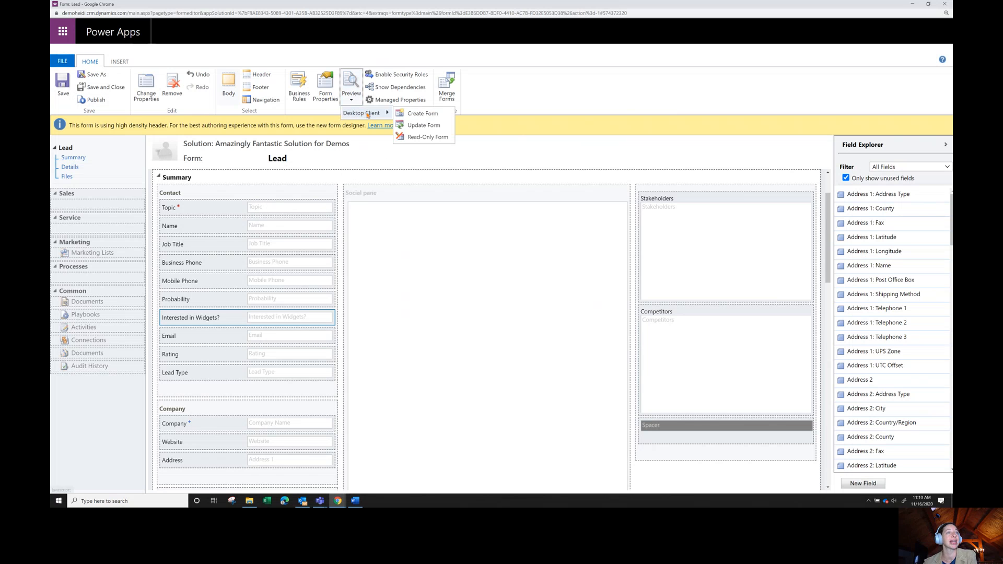
left_click(423, 114)
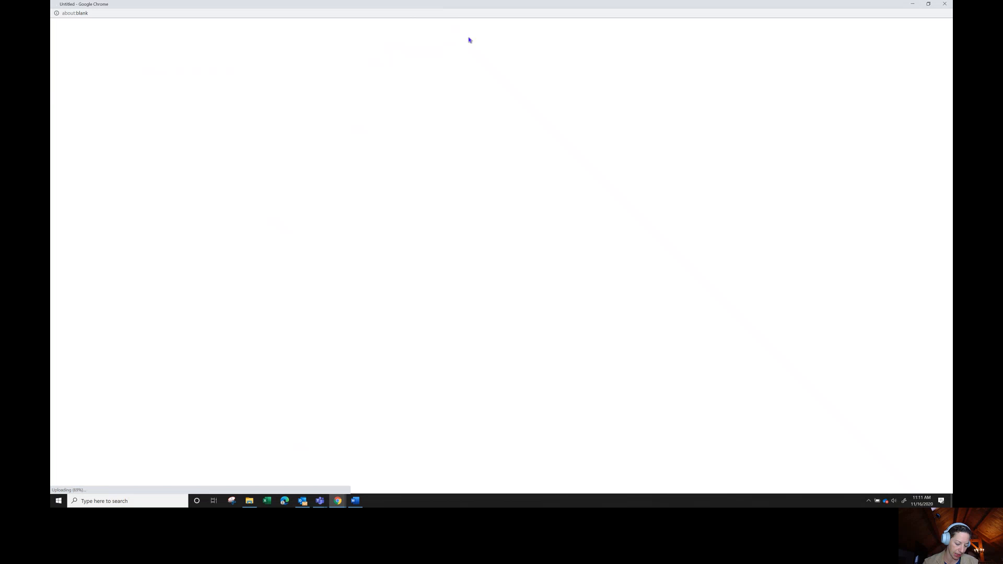
mouse_move(469, 39)
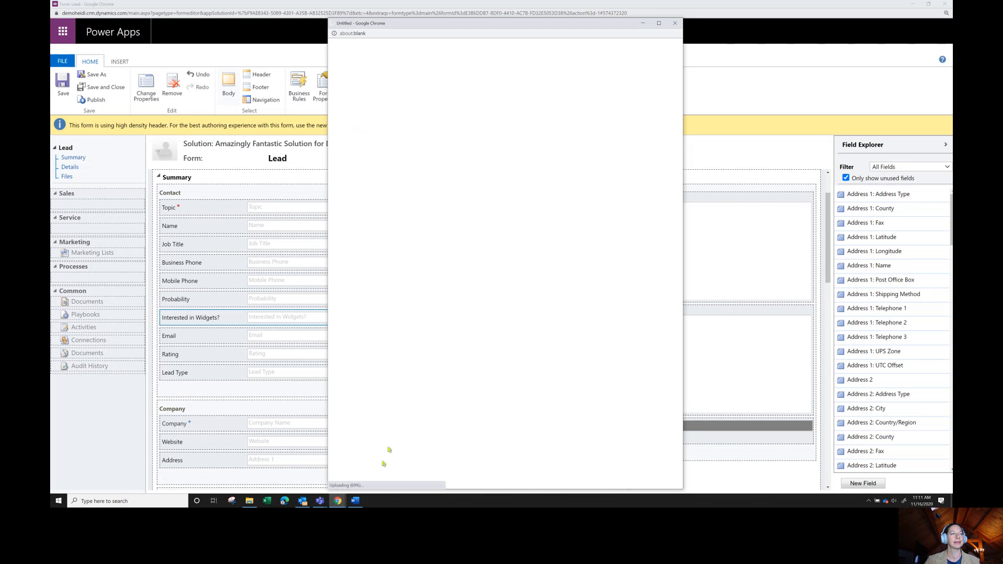
mouse_move(498, 485)
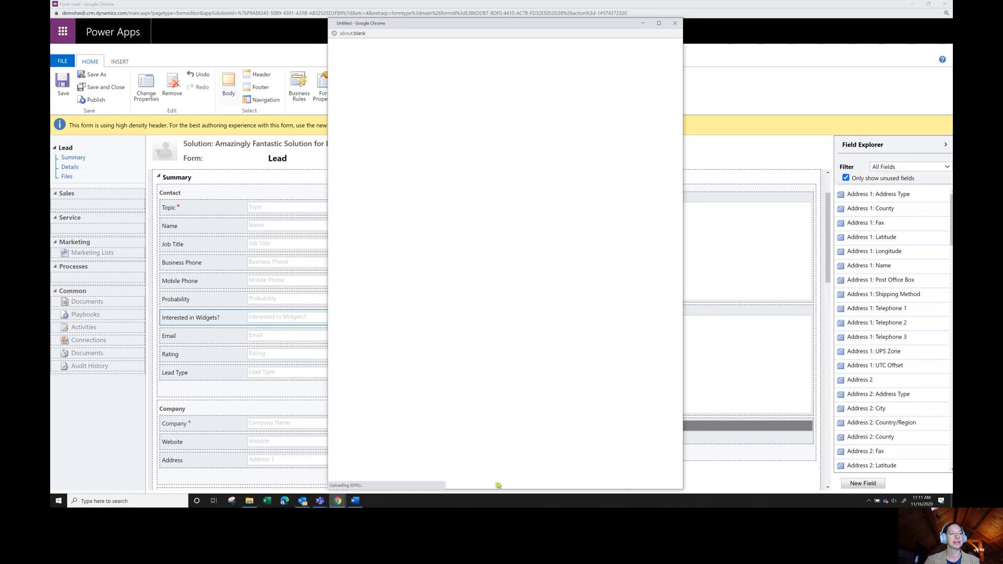
mouse_move(633, 162)
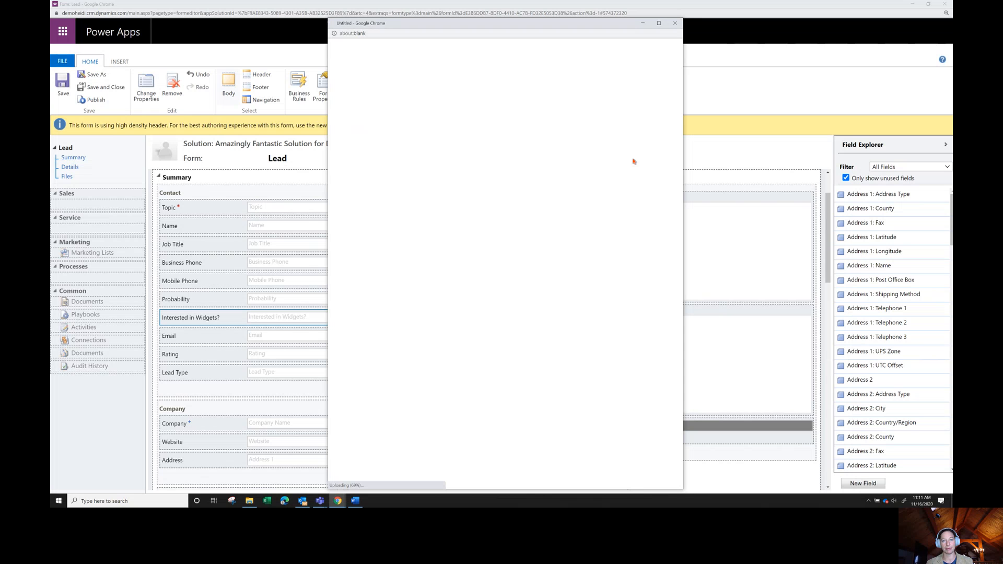
mouse_move(633, 162)
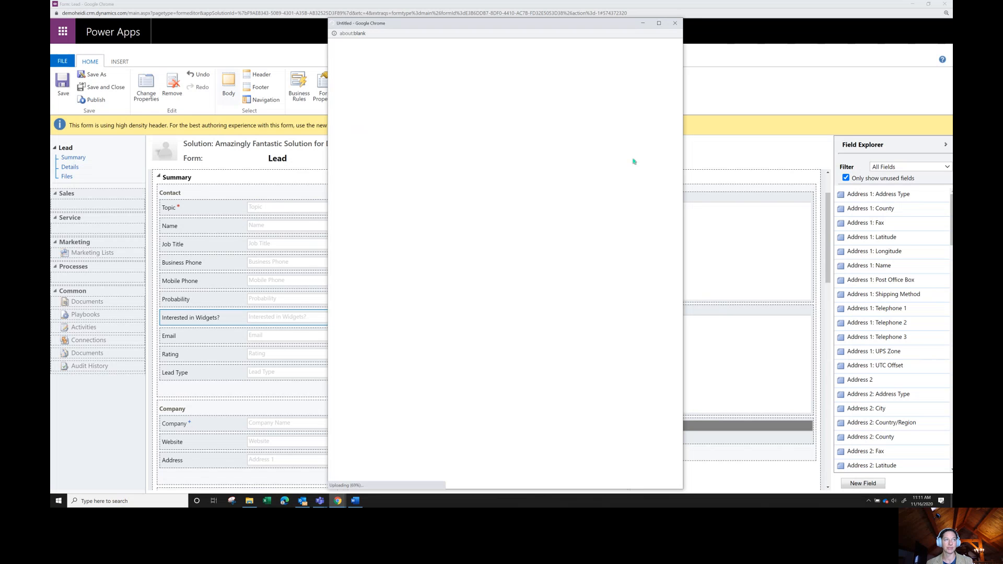